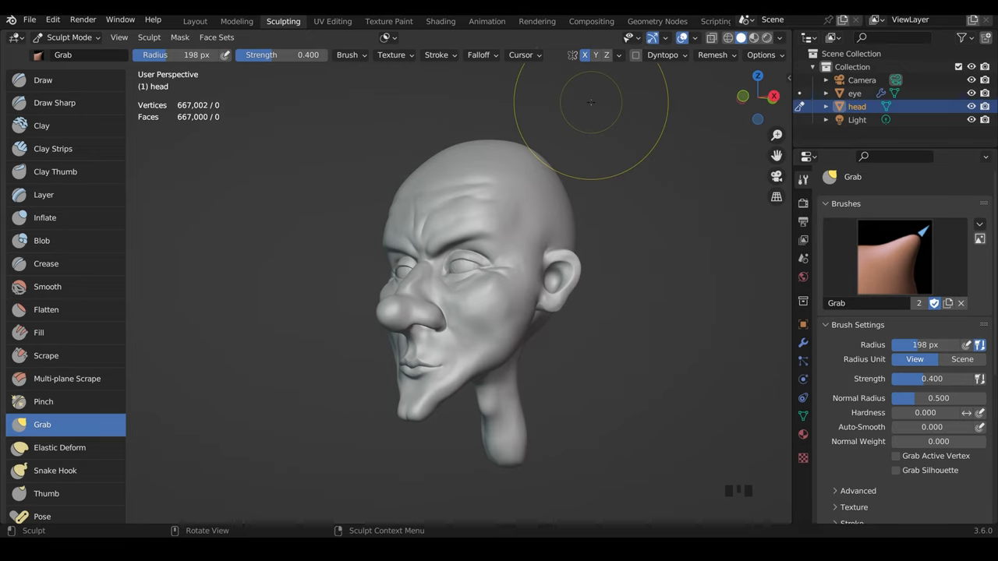
mouse_move(710, 446)
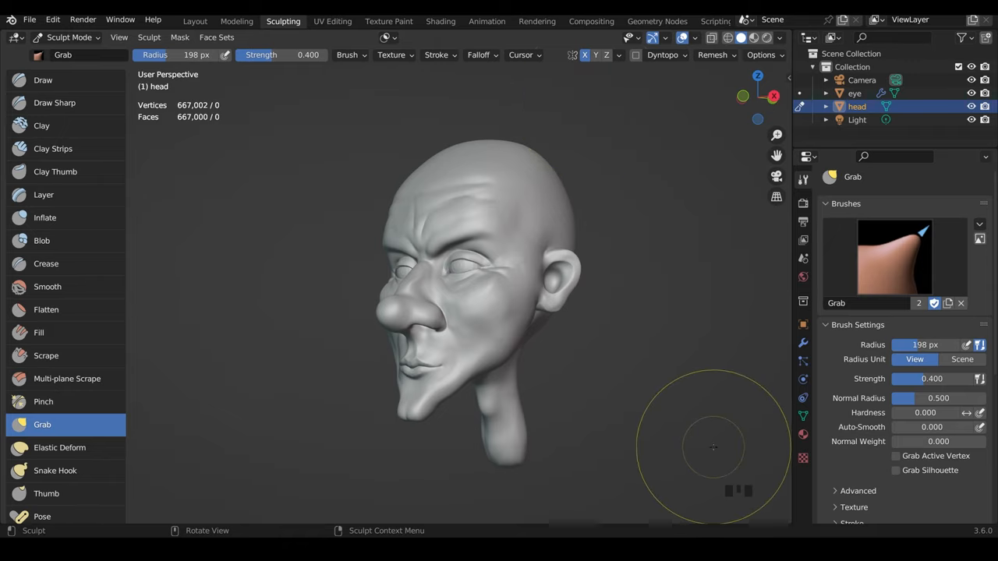
mouse_move(70, 37)
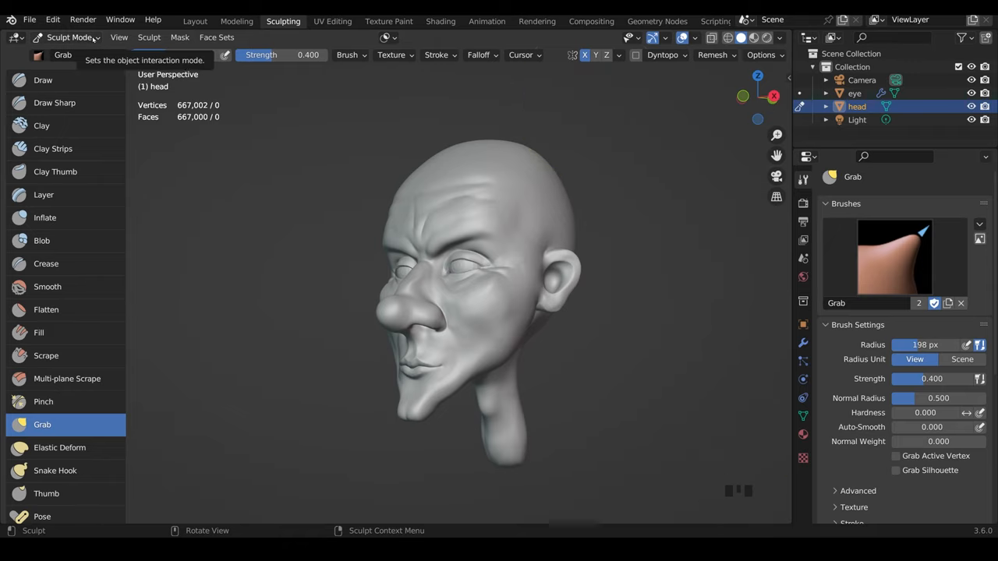
Enter Vertex Paint on the head and shrink the brush to 40 px for red test strokes.
left_click(71, 38)
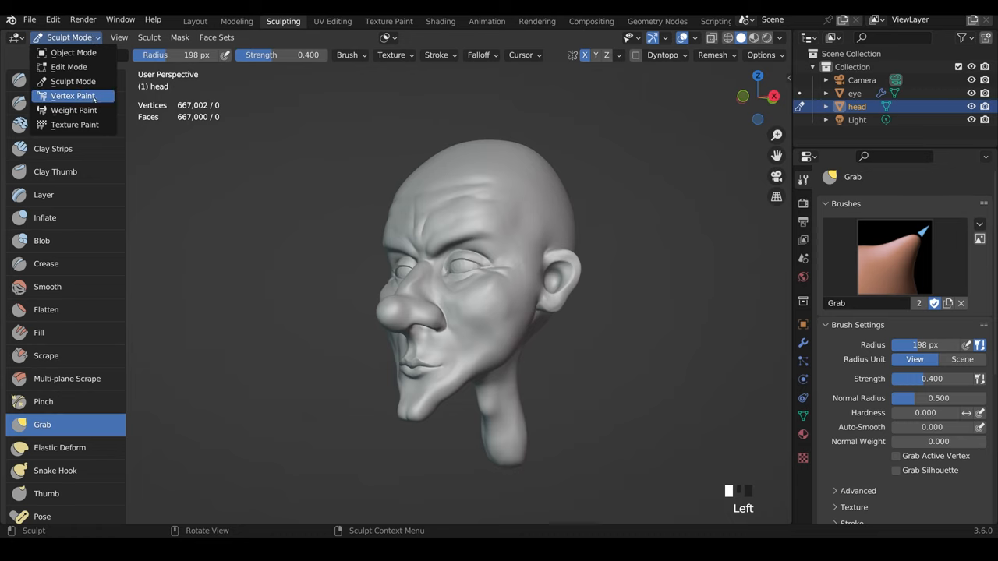
left_click(72, 95)
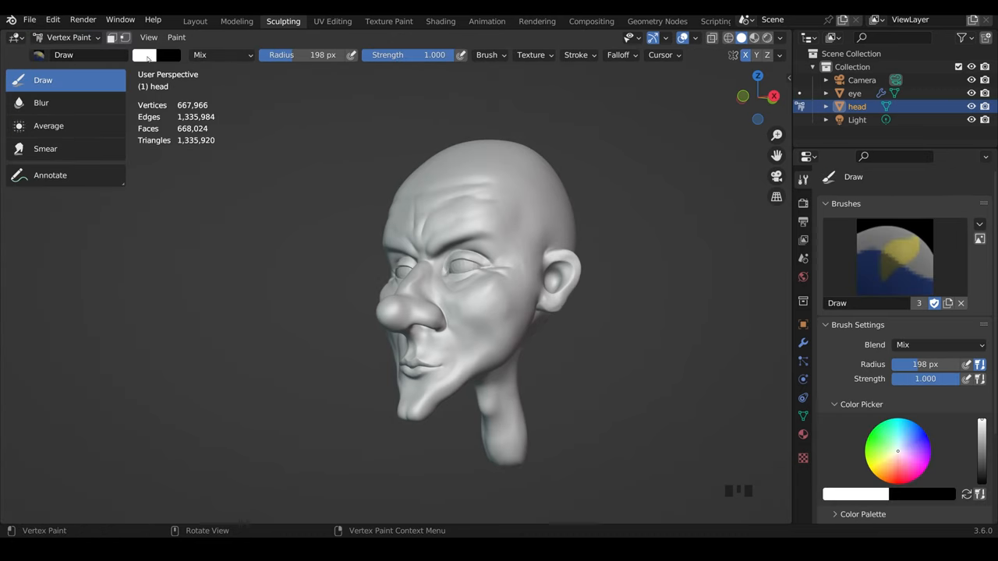
mouse_move(489, 121)
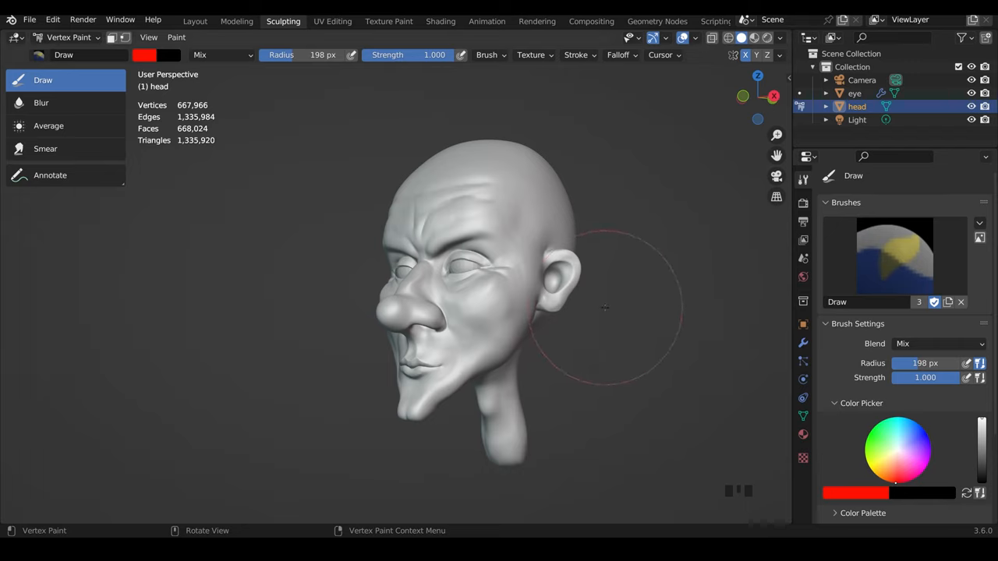
key("f")
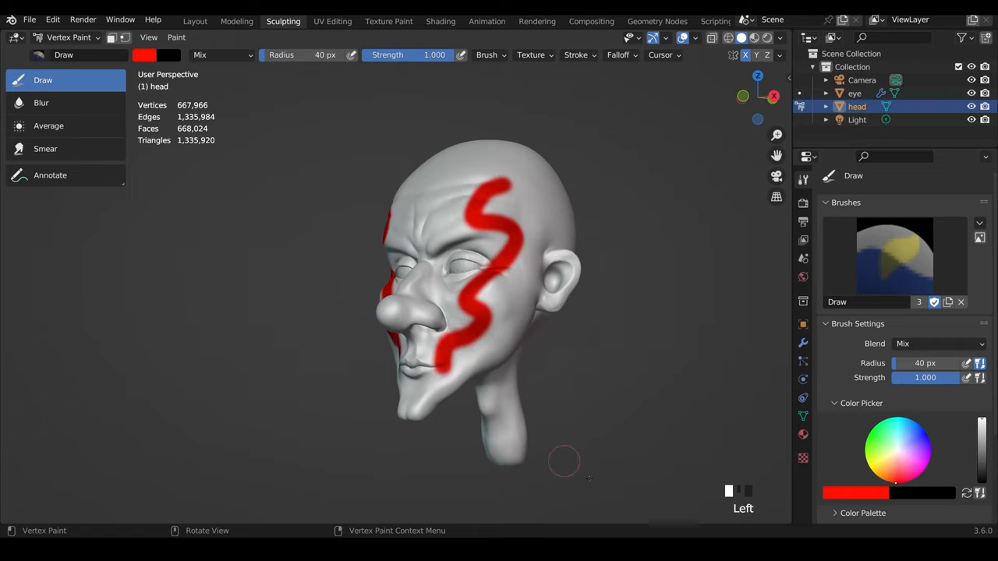
mouse_move(652, 466)
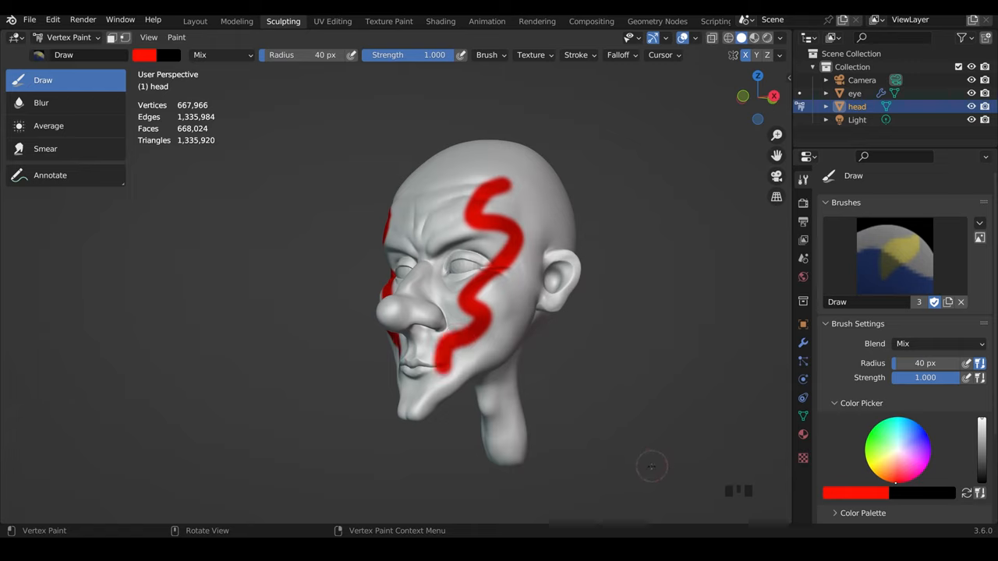
mouse_move(637, 449)
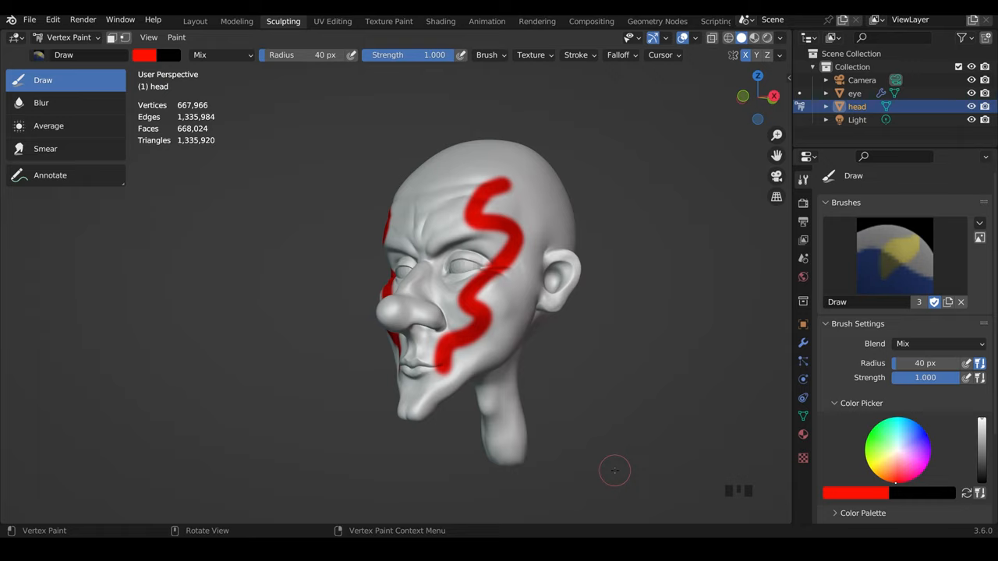
mouse_move(803, 415)
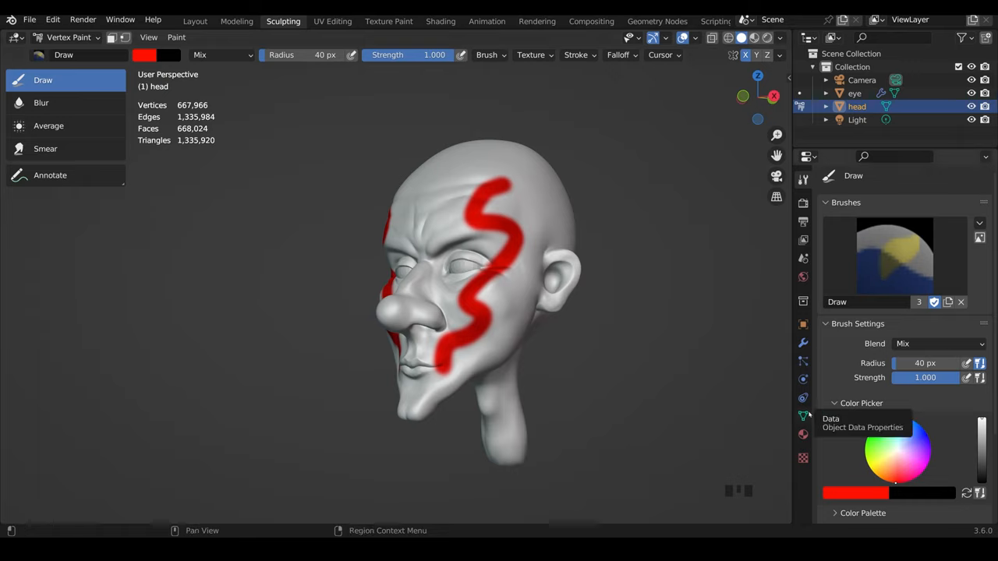
Try a purple base colour on the head material, then undo it back to white.
left_click(803, 415)
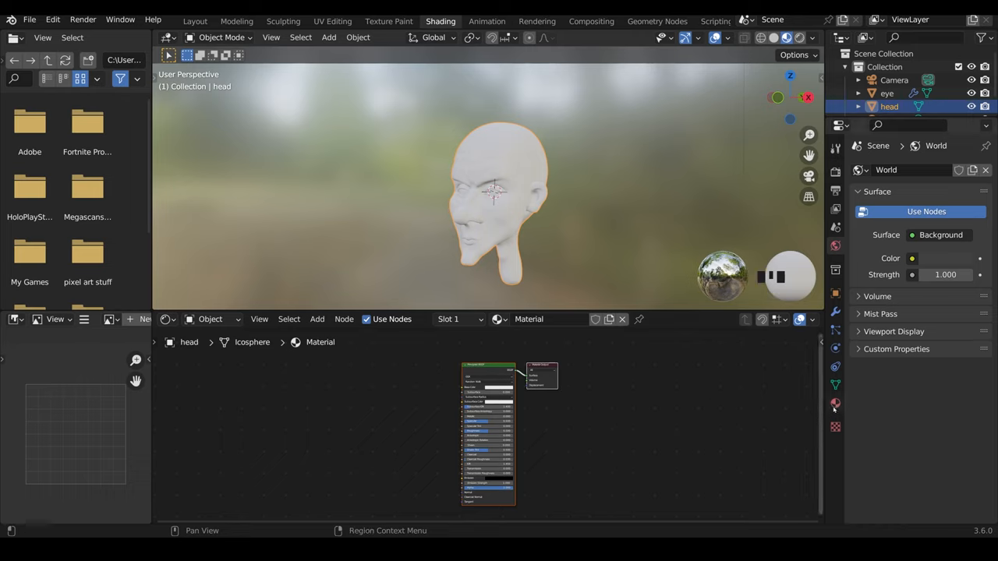
left_click(836, 402)
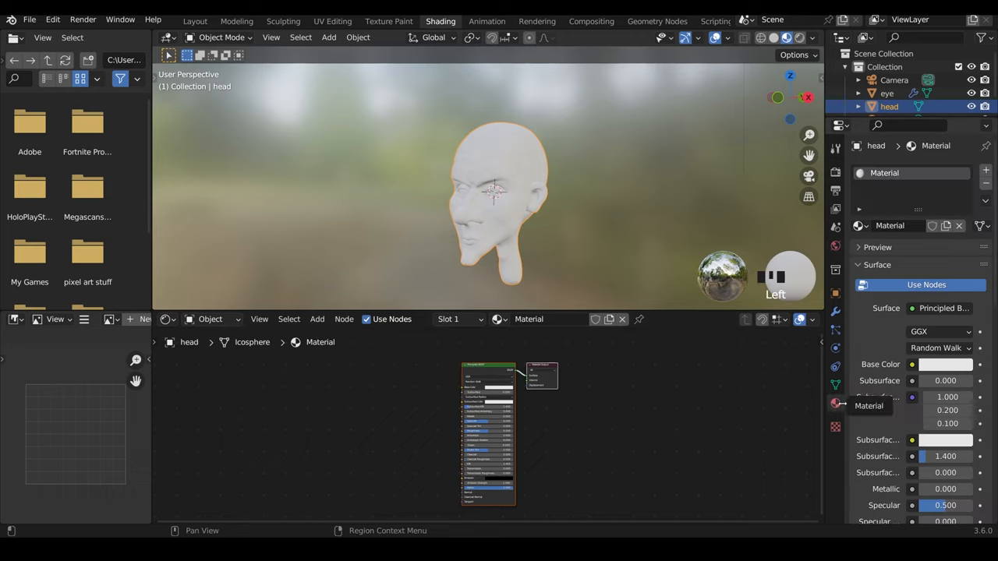
mouse_move(524, 429)
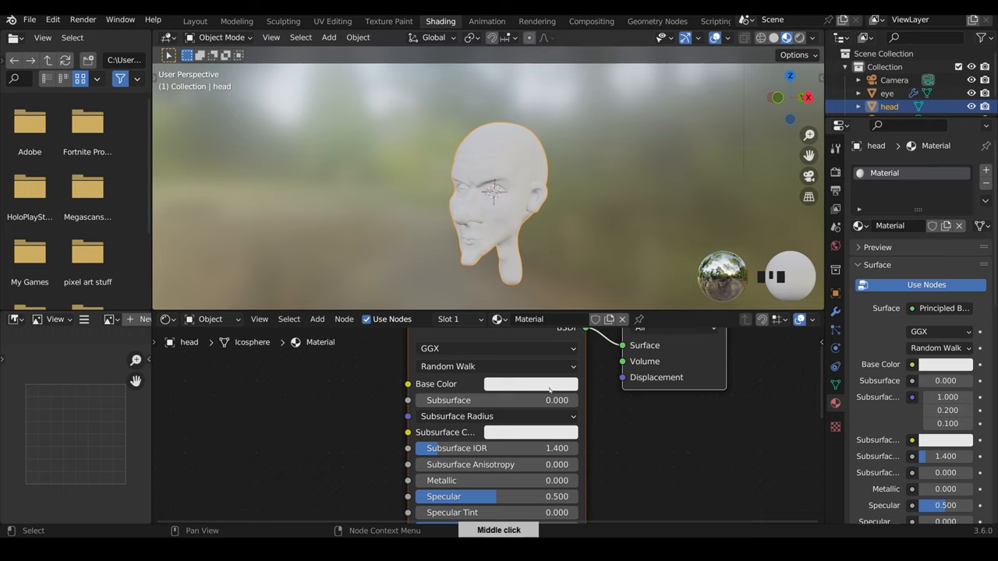
left_click(530, 383)
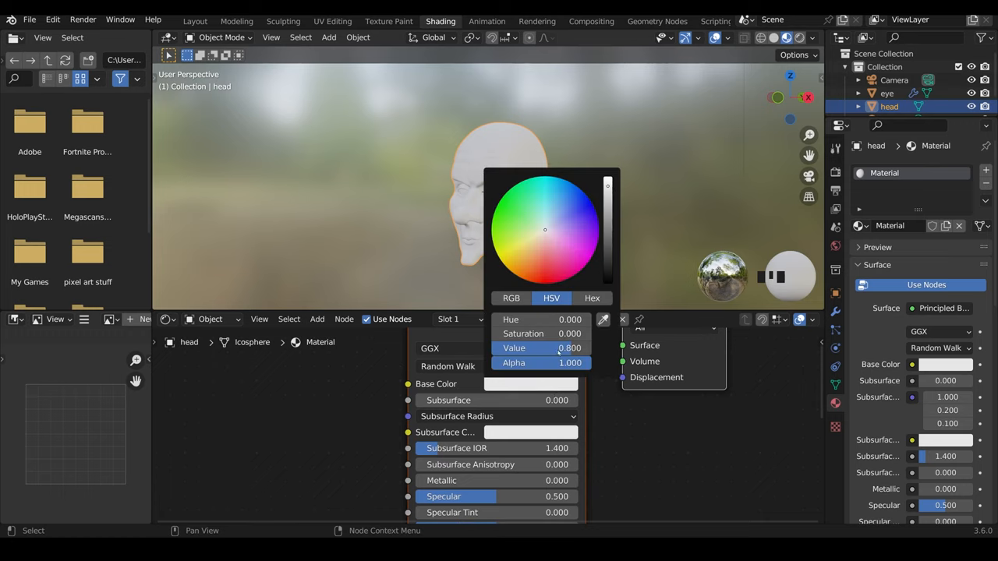
left_click(569, 220)
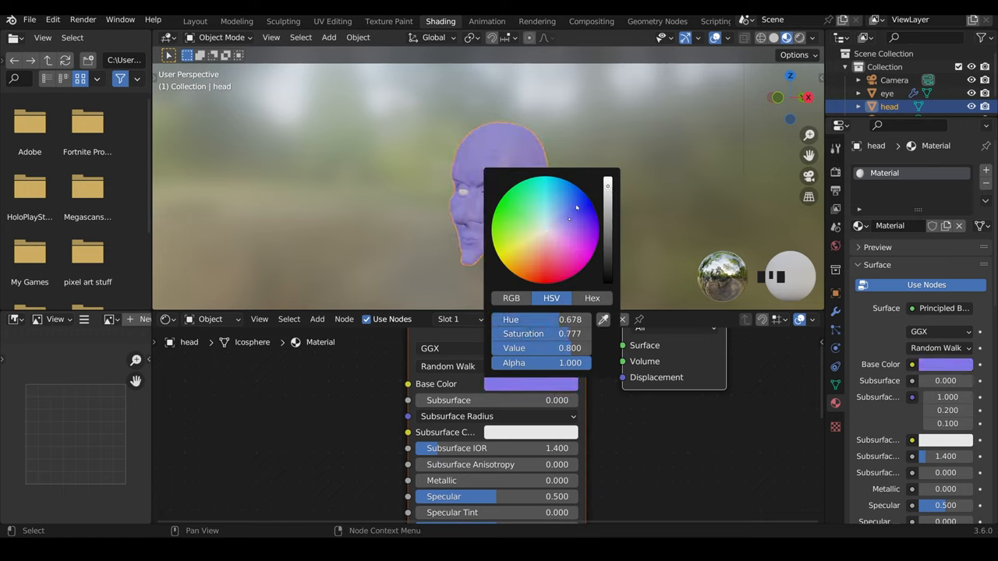
key("ctrl+z")
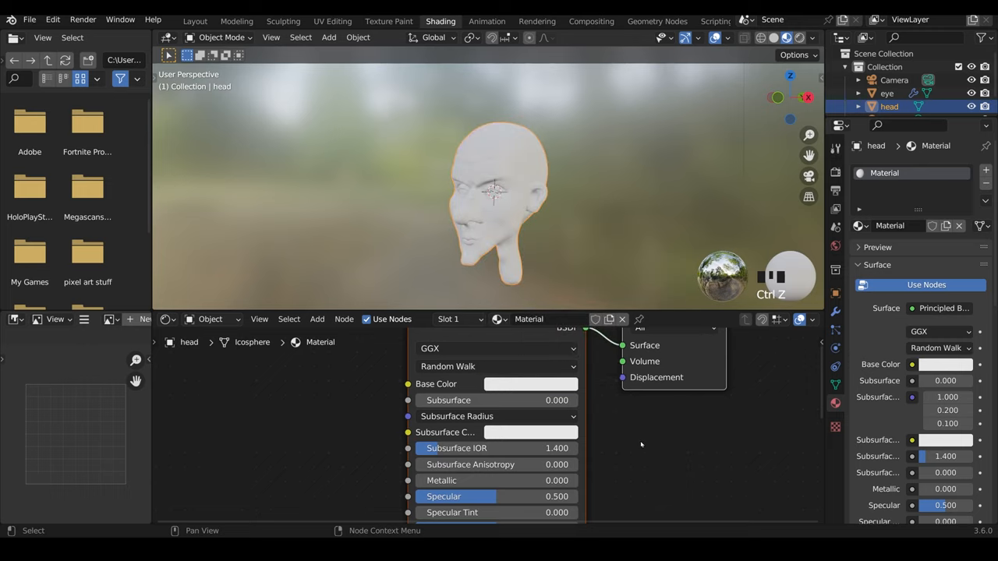
mouse_move(552, 418)
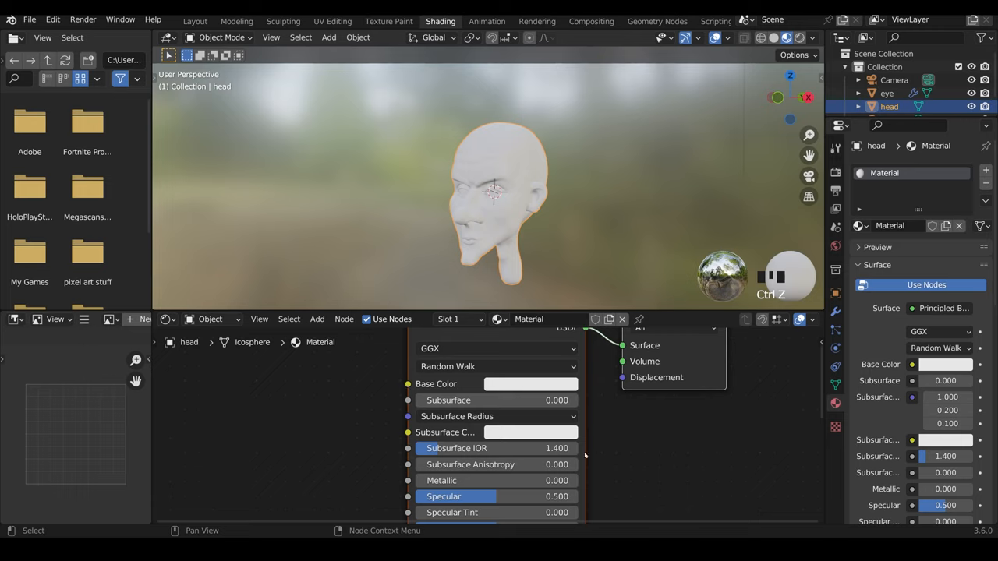
mouse_move(836, 386)
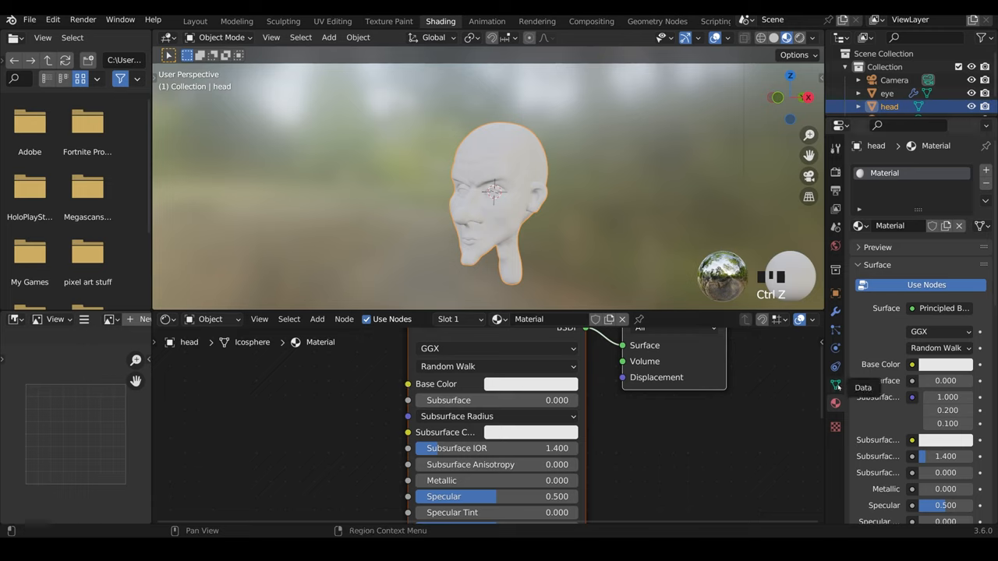
Add a Color Attribute node named 'colour' feeding the material's Base Color.
left_click(836, 386)
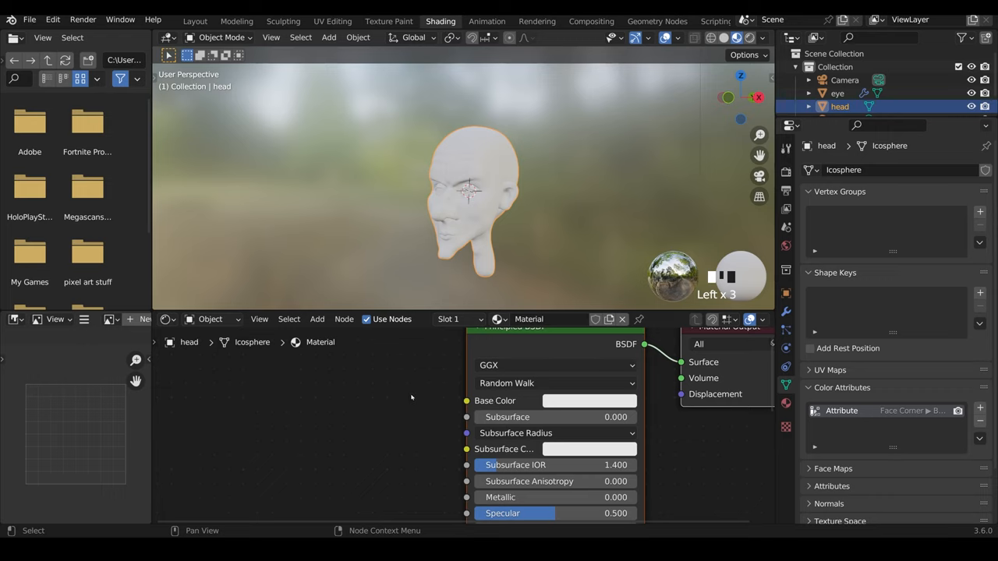
left_click(317, 318)
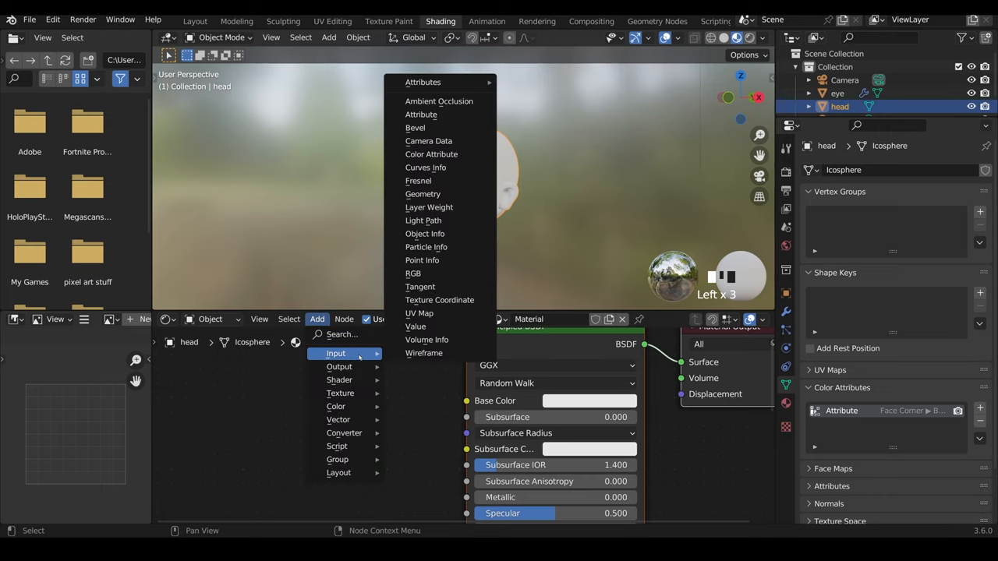
mouse_move(430, 154)
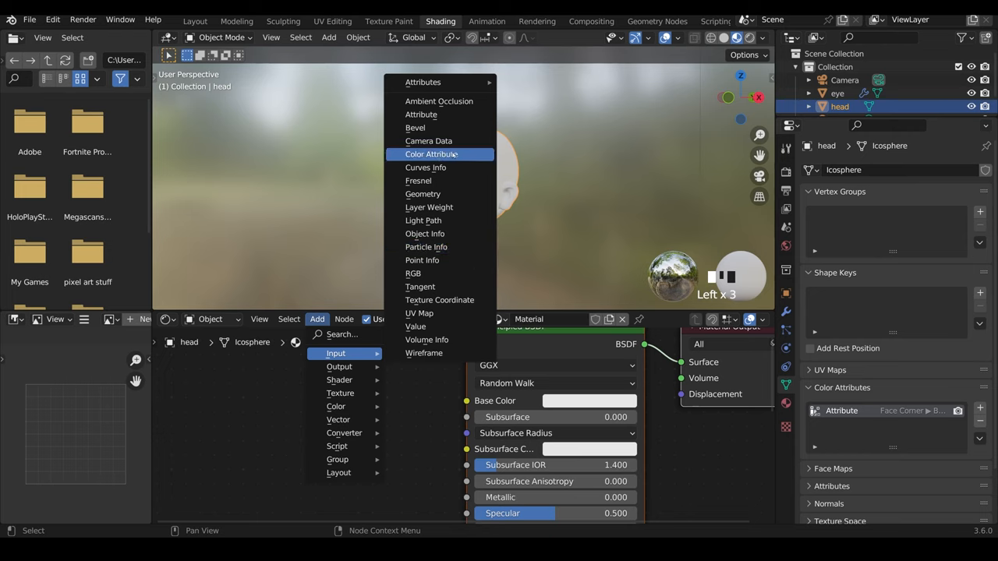
left_click(432, 154)
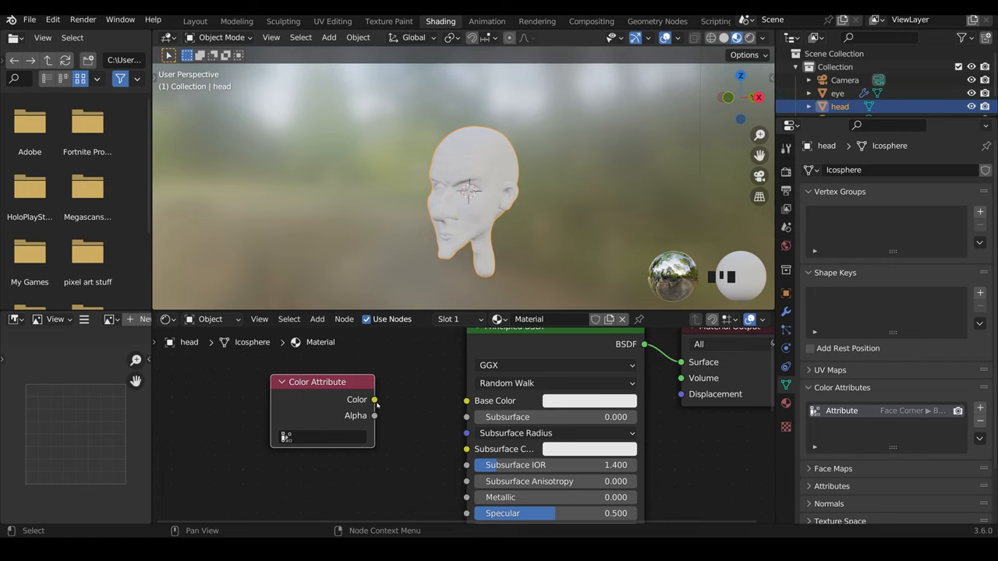
left_click_drag(374, 399, 466, 399)
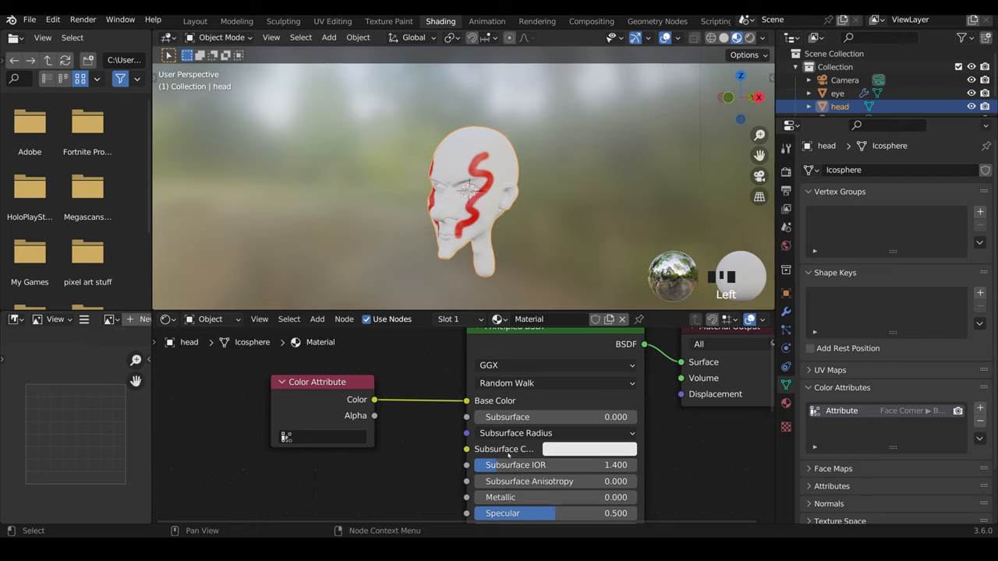
mouse_move(466, 280)
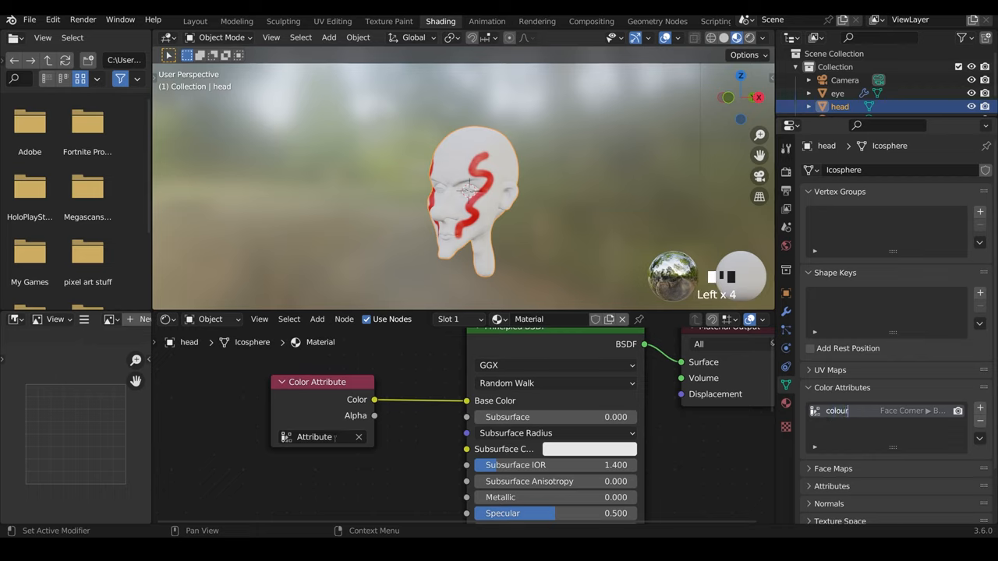
type("colour")
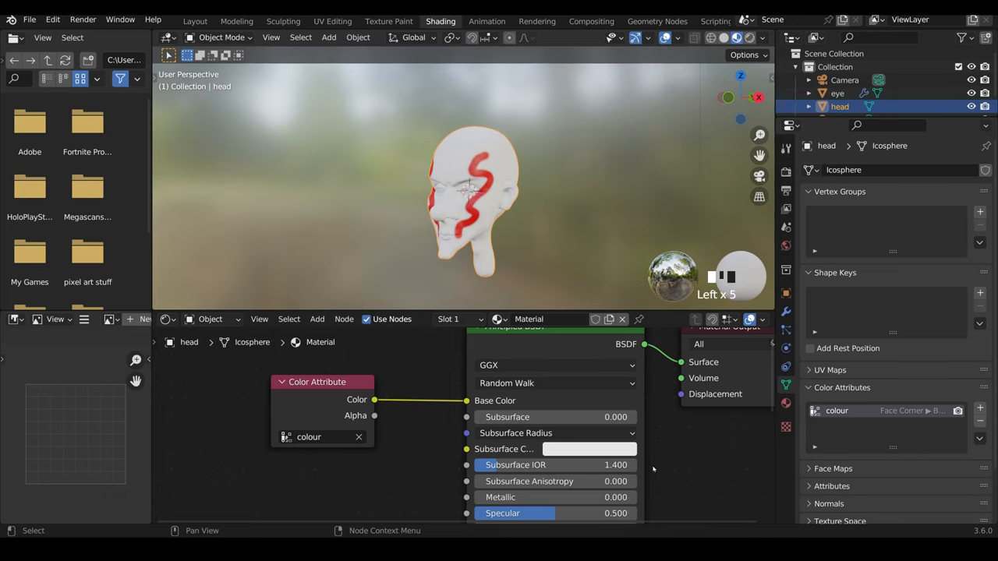
mouse_move(561, 234)
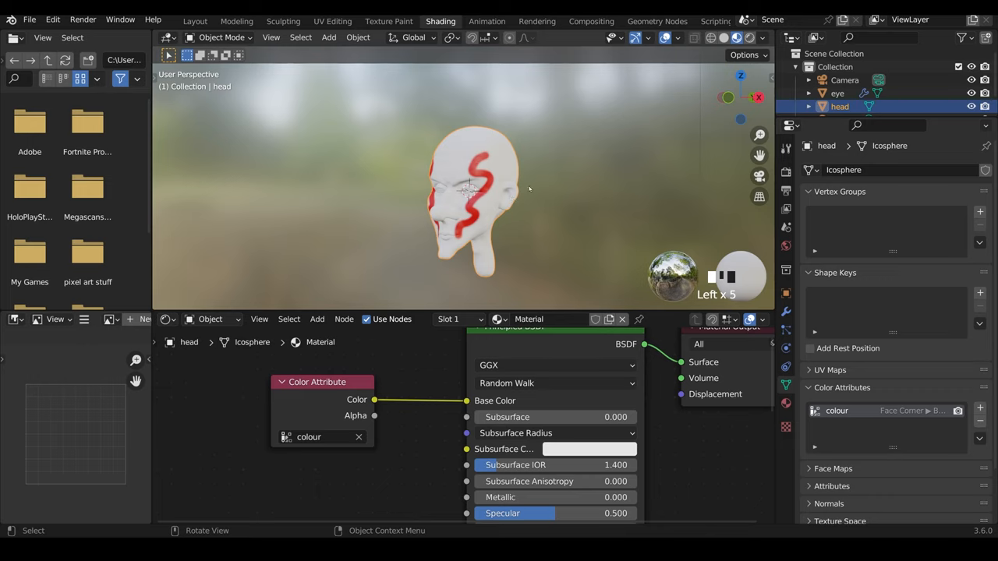
Return to vertex painting, add a red stroke down the head's side and show brush colour settings.
left_click(221, 37)
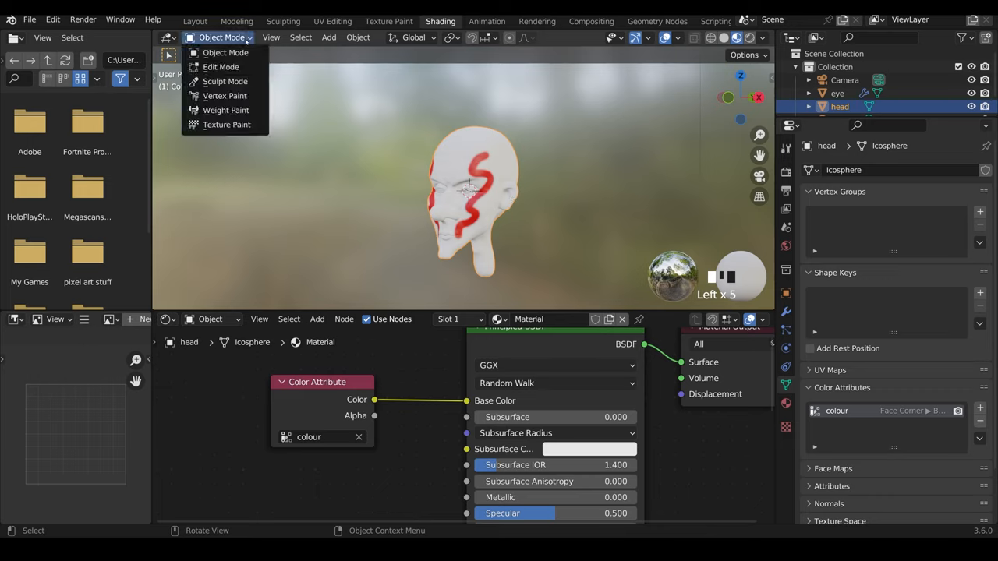
mouse_move(224, 95)
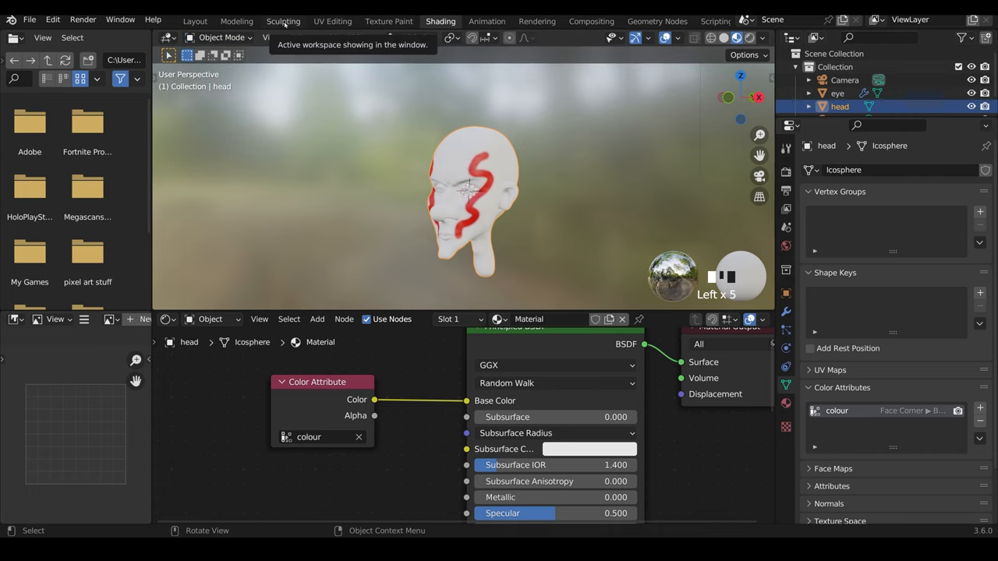
left_click(284, 20)
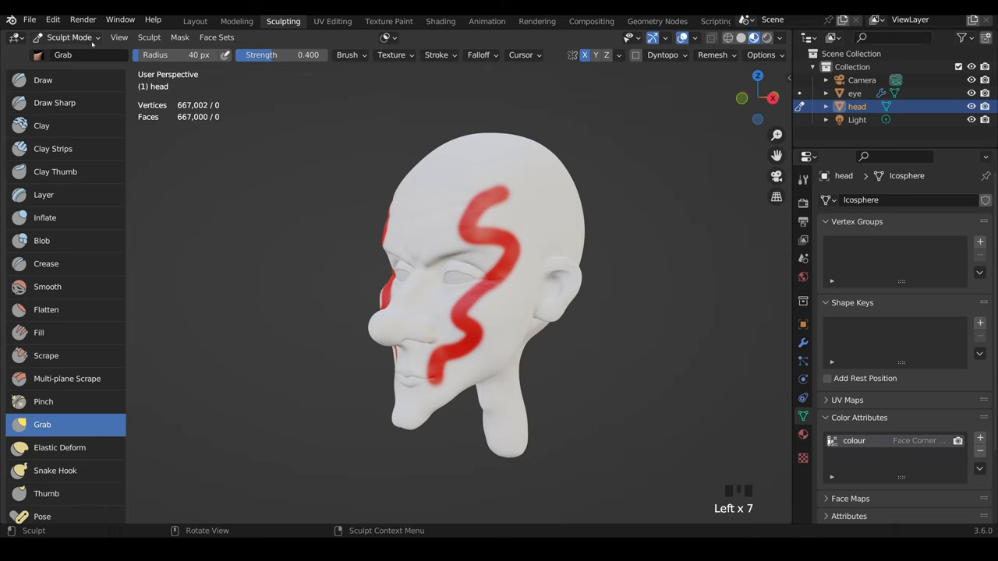
left_click(65, 37)
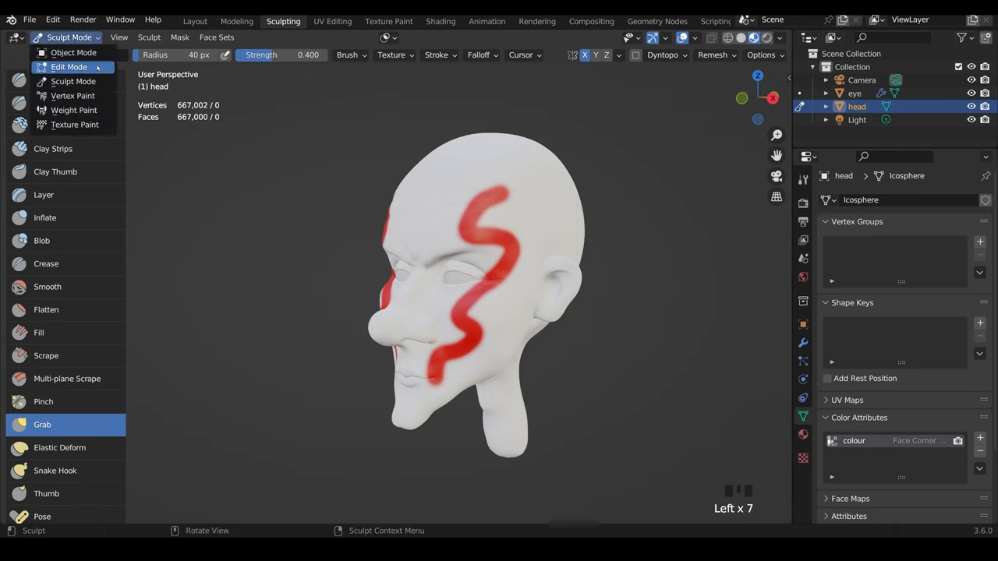
mouse_move(72, 95)
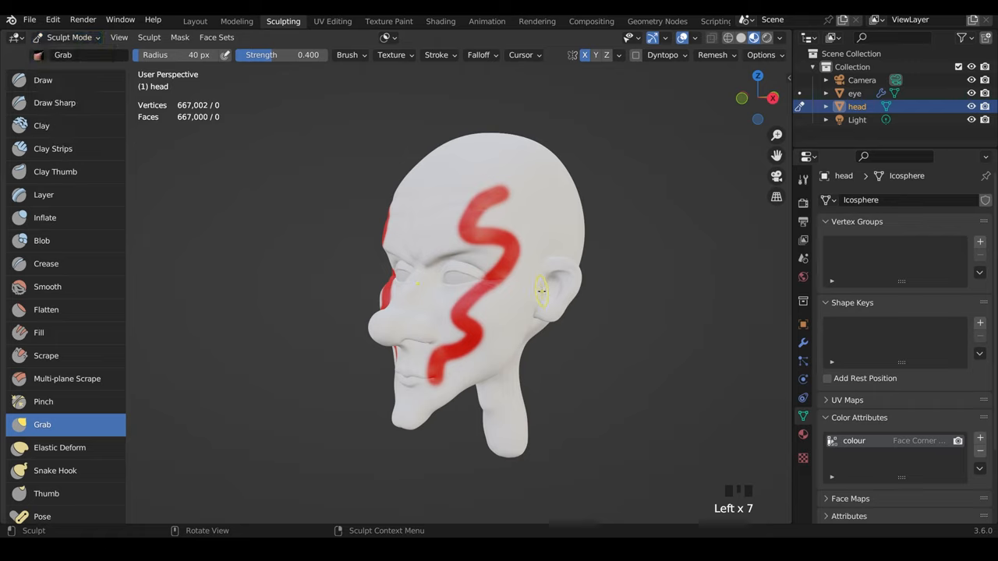
key("Tab")
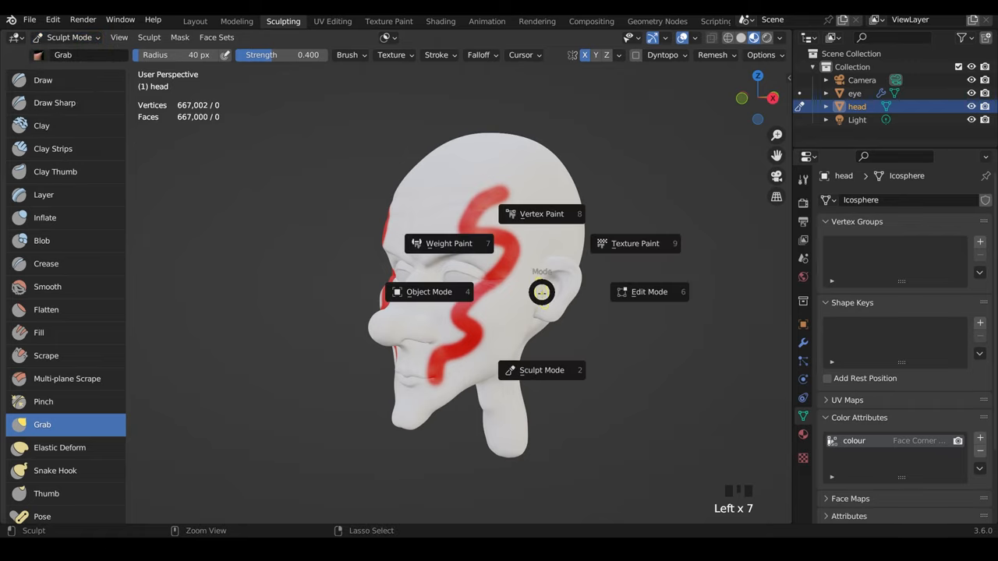
left_click(541, 213)
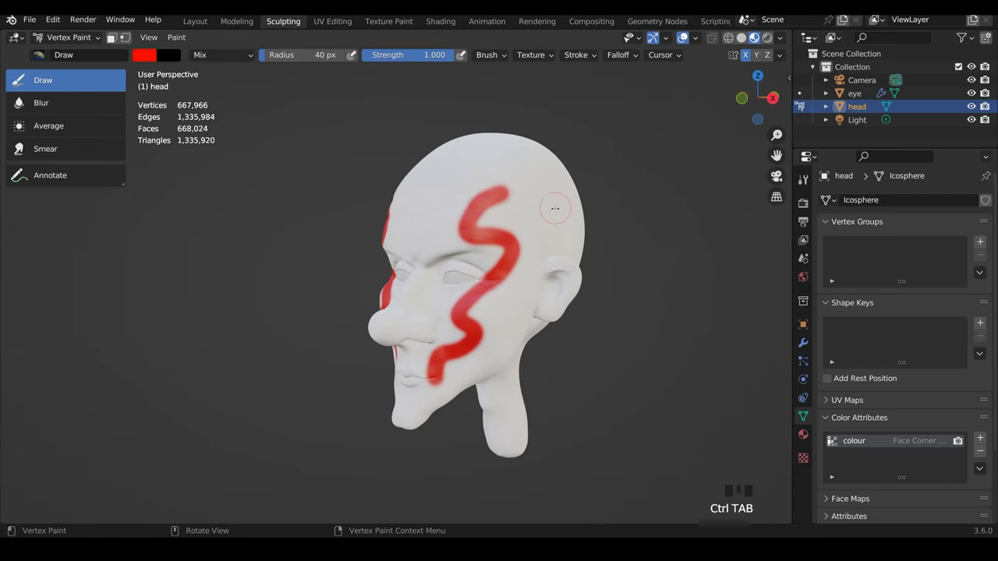
left_click_drag(555, 208, 499, 335)
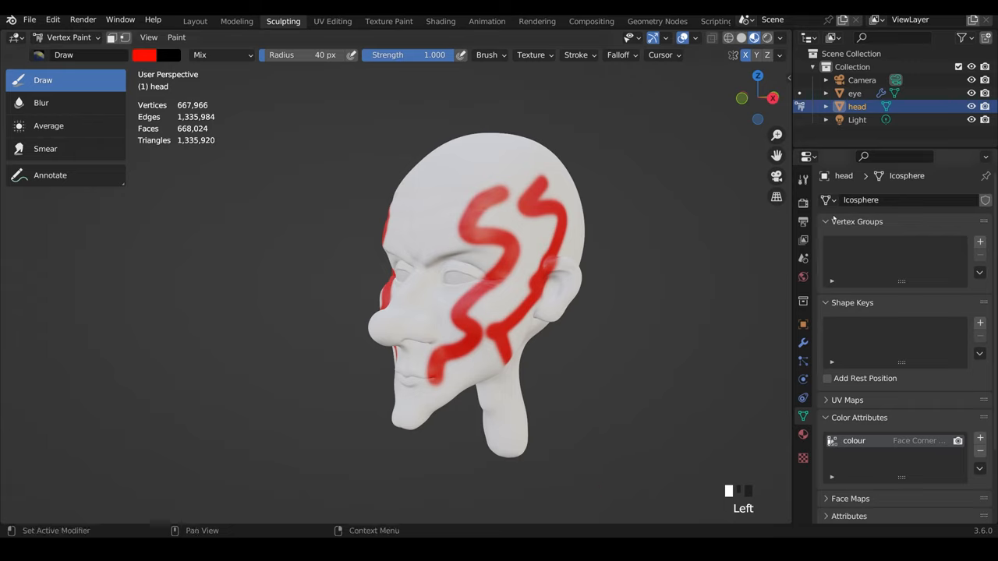
mouse_move(803, 181)
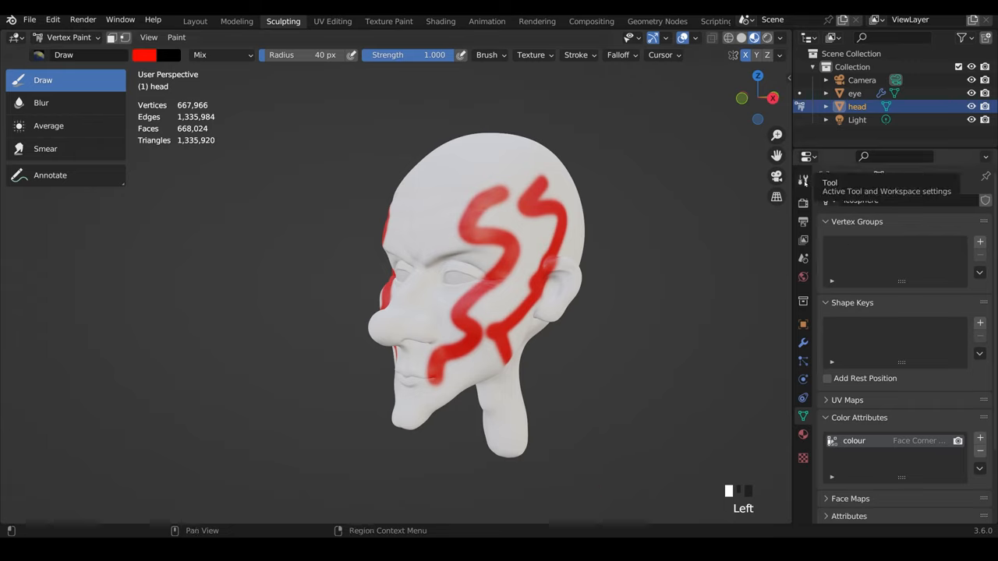
left_click(803, 181)
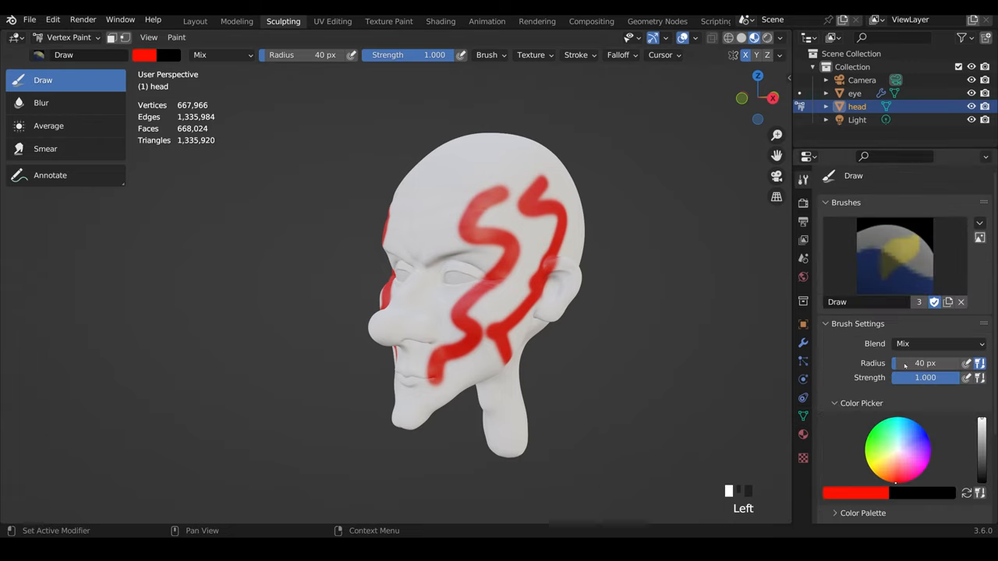
mouse_move(595, 267)
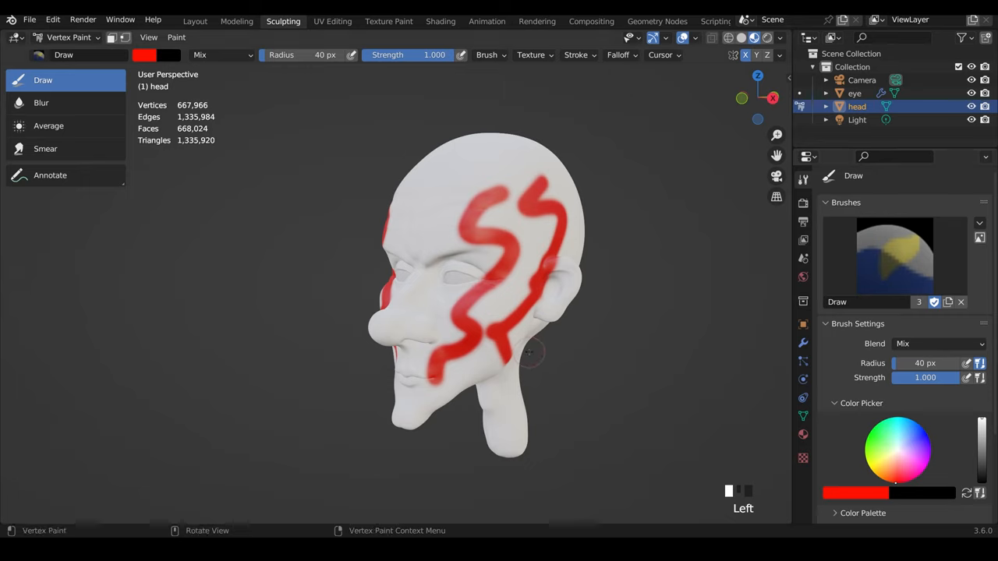
mouse_move(444, 249)
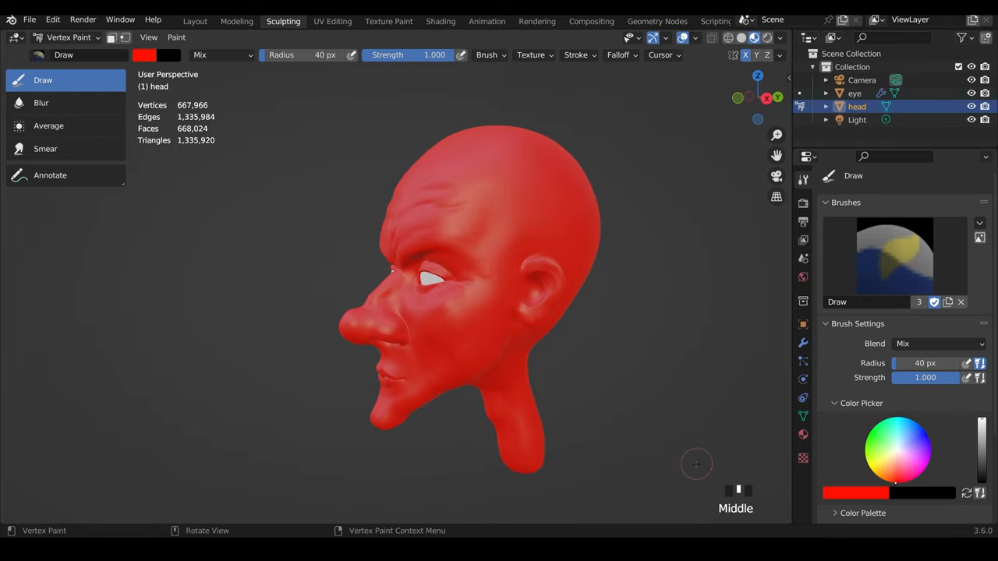
Create a colour palette with a peach swatch and flood the whole head peach.
scroll("down", 3)
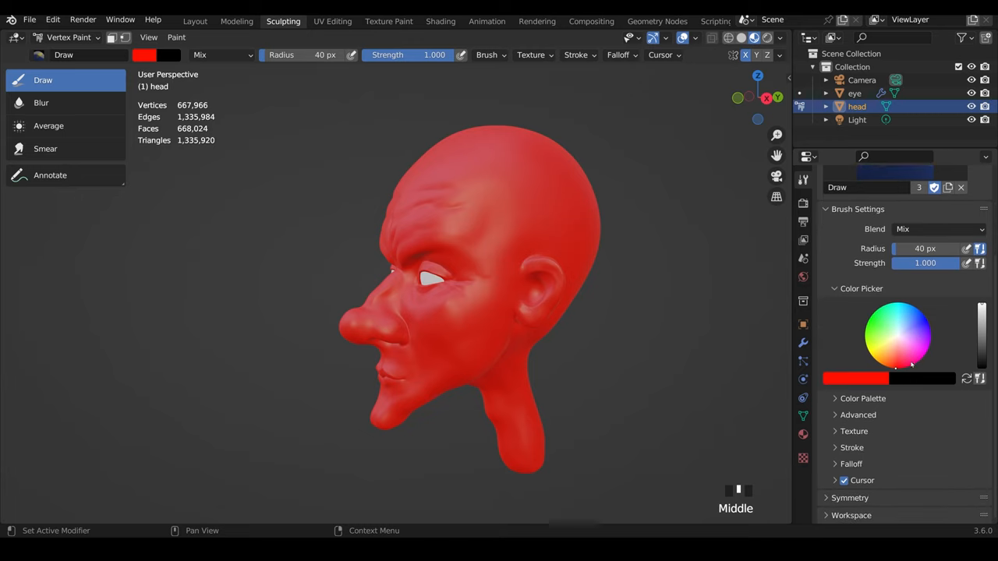
left_click(862, 399)
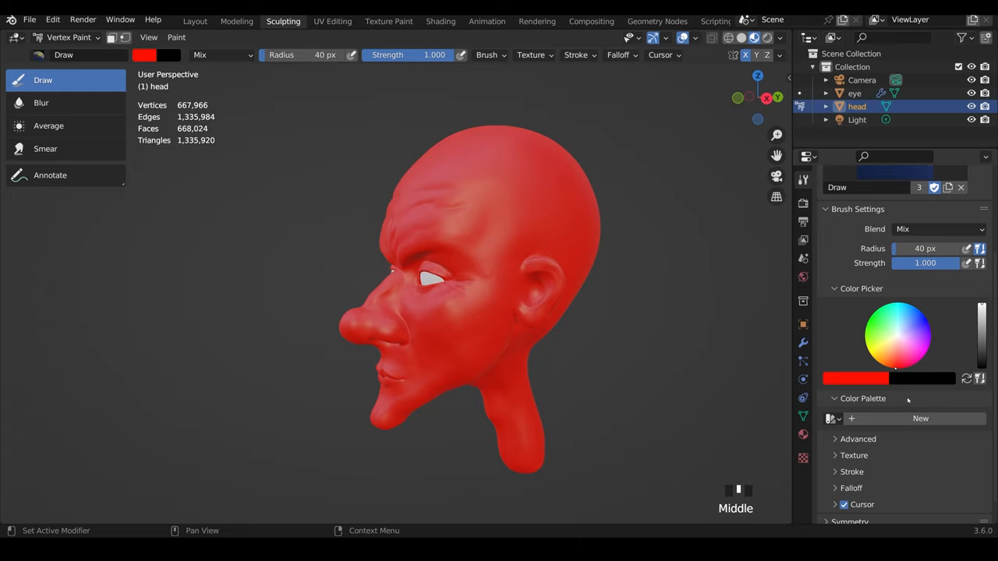
left_click(919, 417)
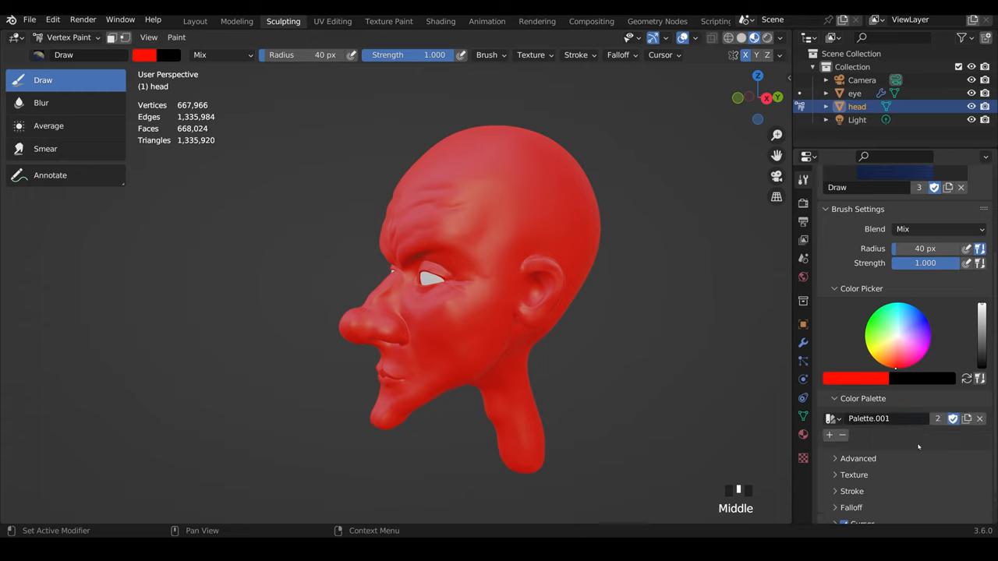
left_click(895, 346)
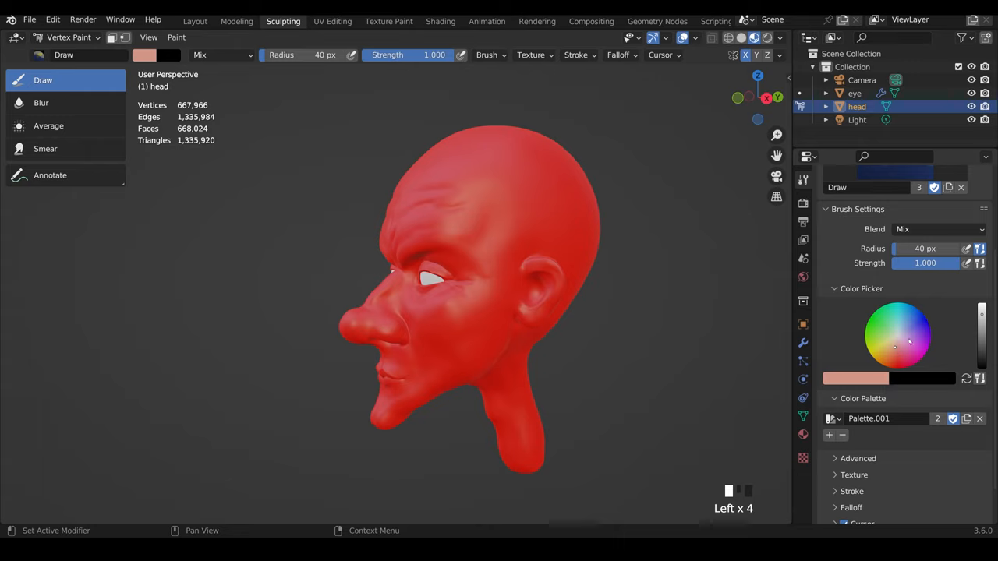
mouse_move(595, 256)
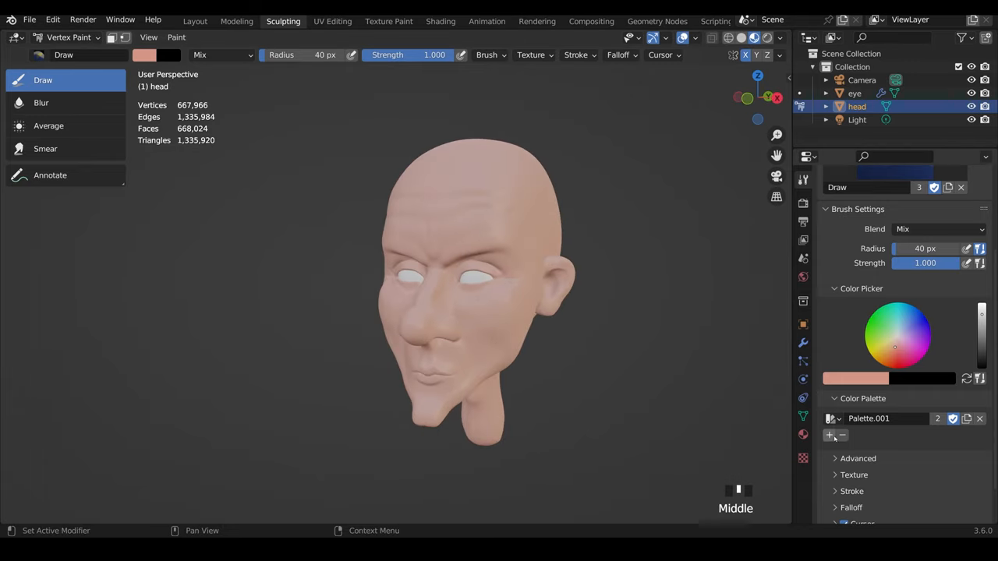
left_click(830, 435)
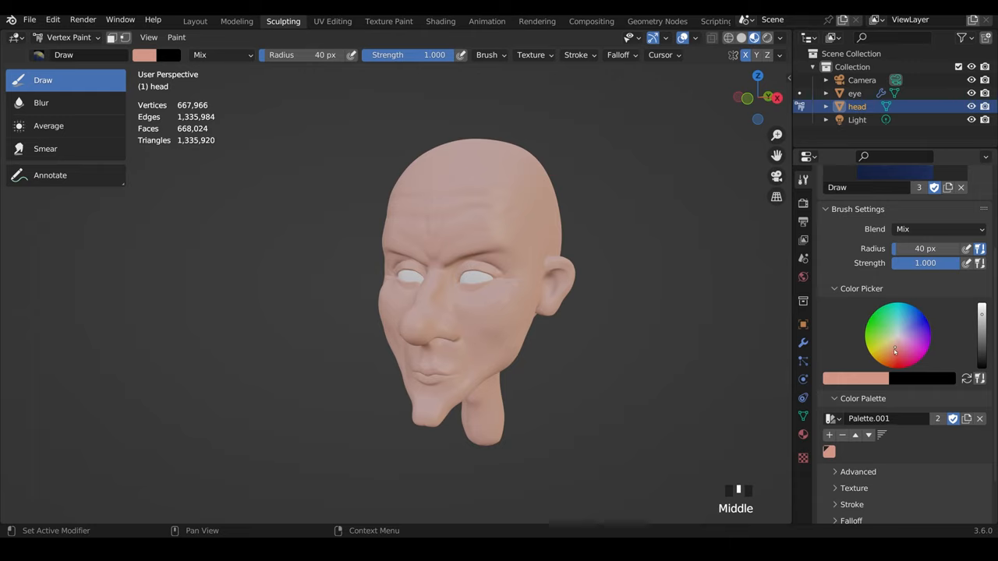
mouse_move(895, 351)
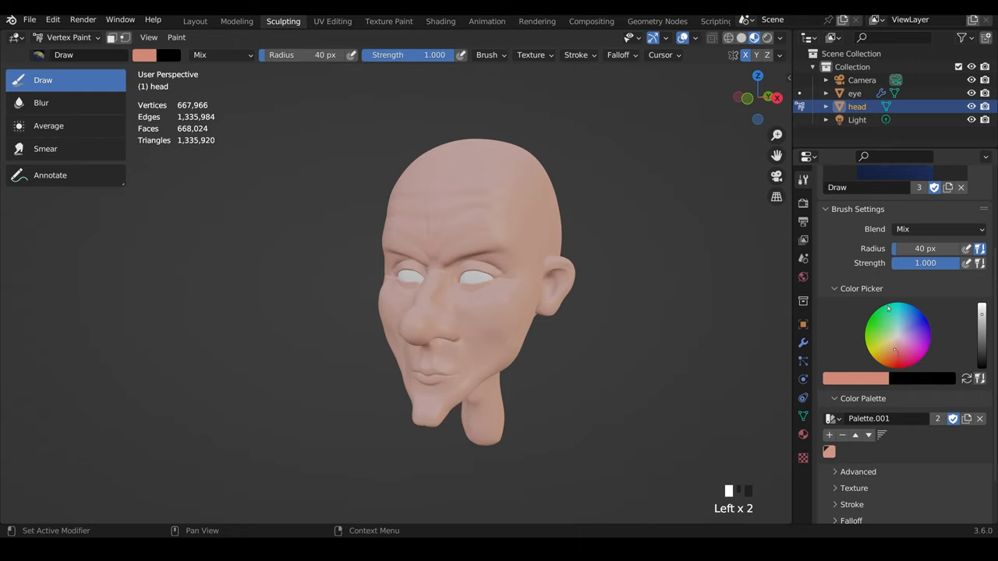
mouse_move(647, 477)
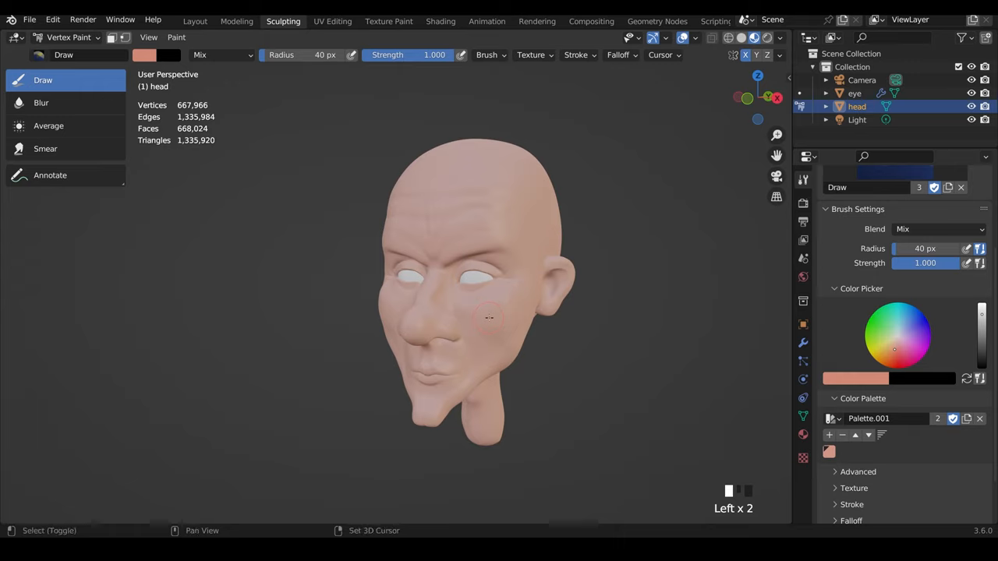
left_click_drag(490, 318, 583, 321)
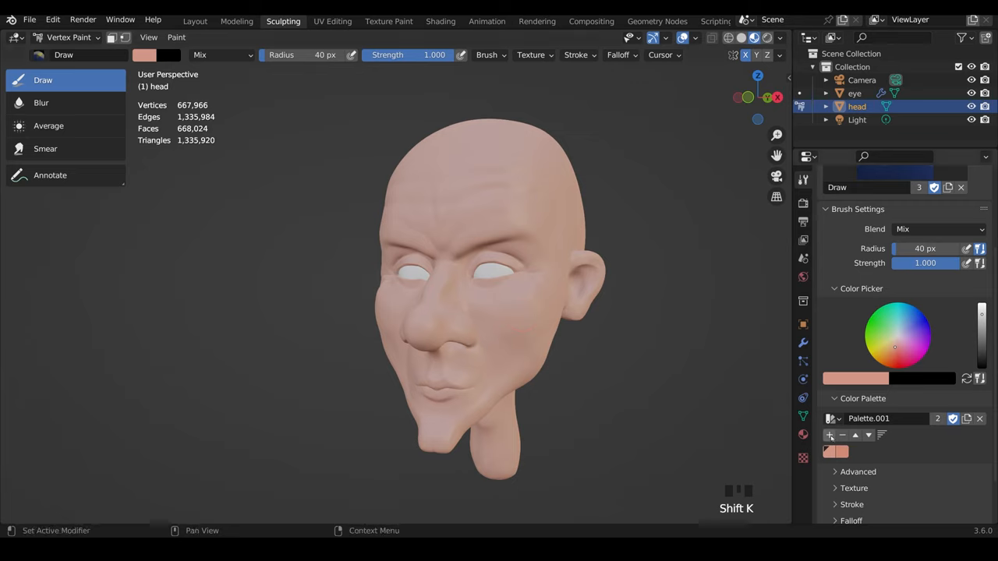
left_click(521, 314)
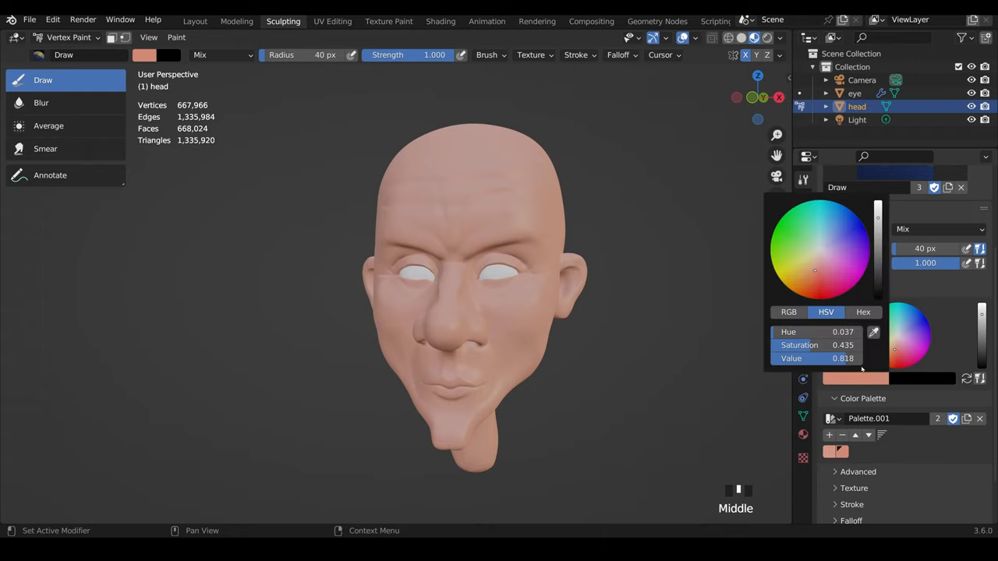
left_click(862, 312)
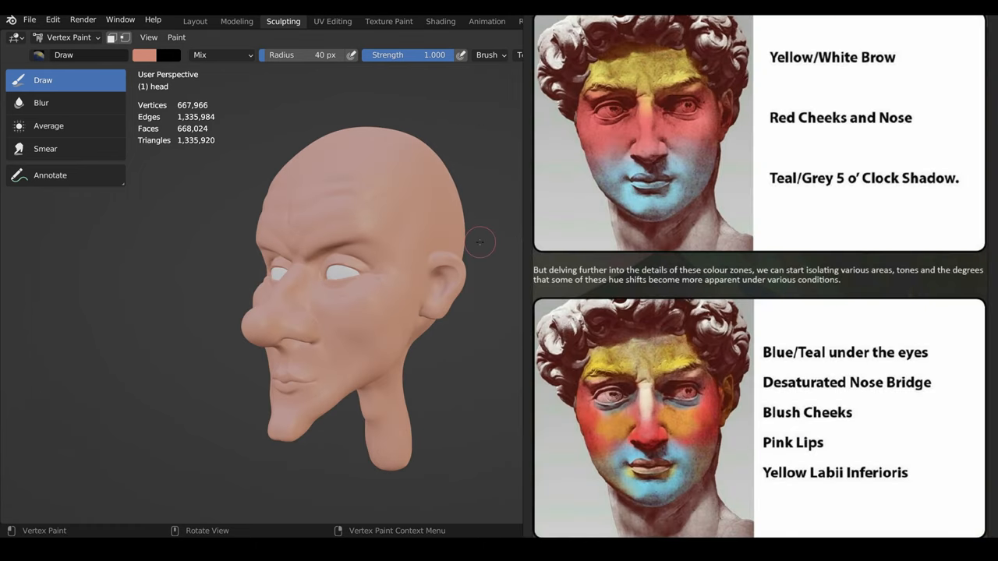
mouse_move(429, 202)
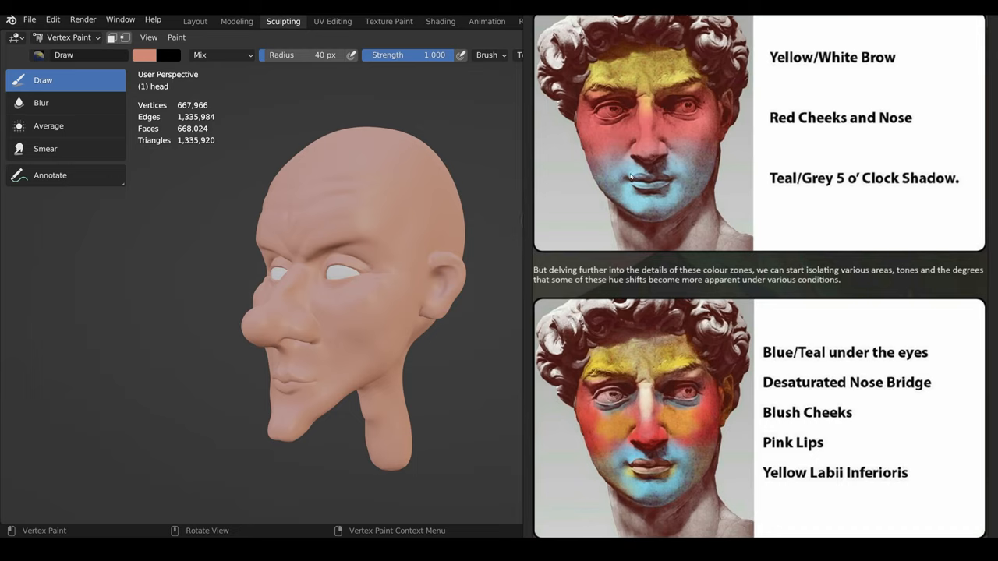
mouse_move(709, 62)
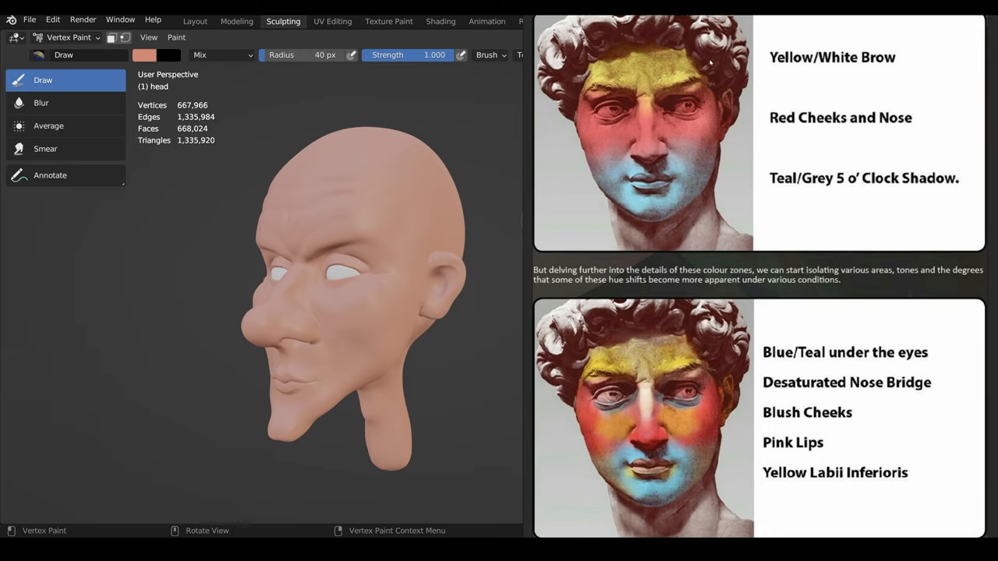
mouse_move(710, 106)
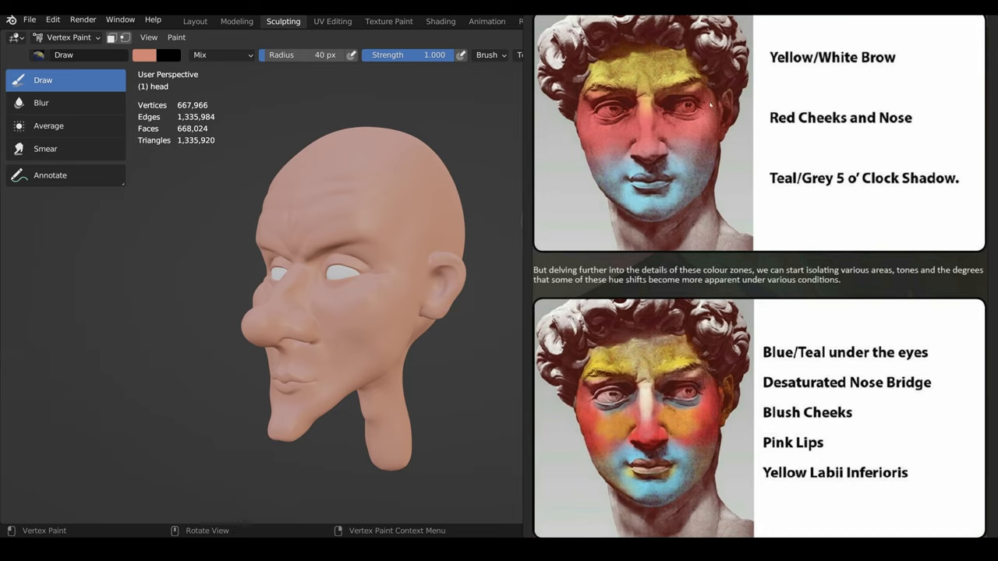
mouse_move(652, 110)
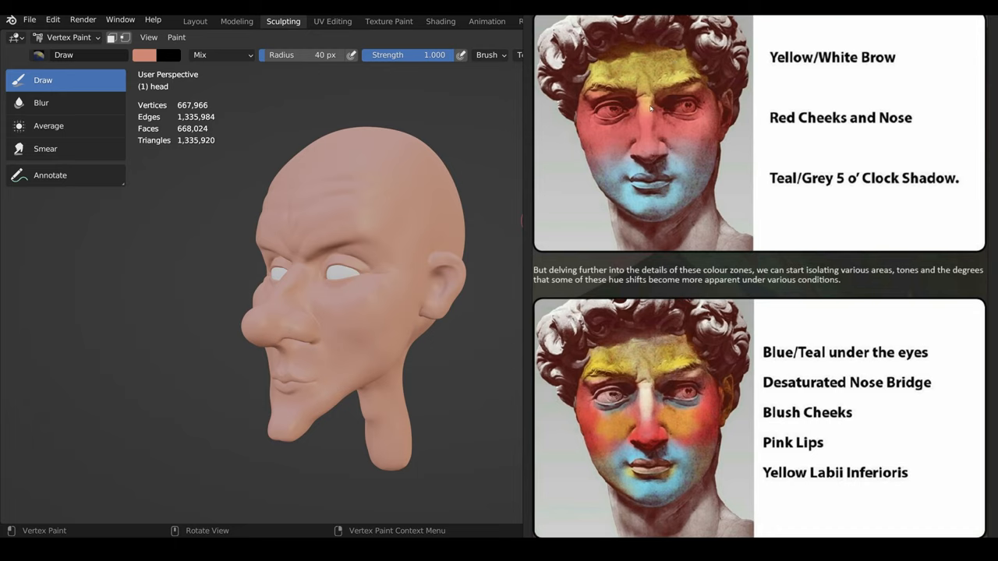
mouse_move(830, 225)
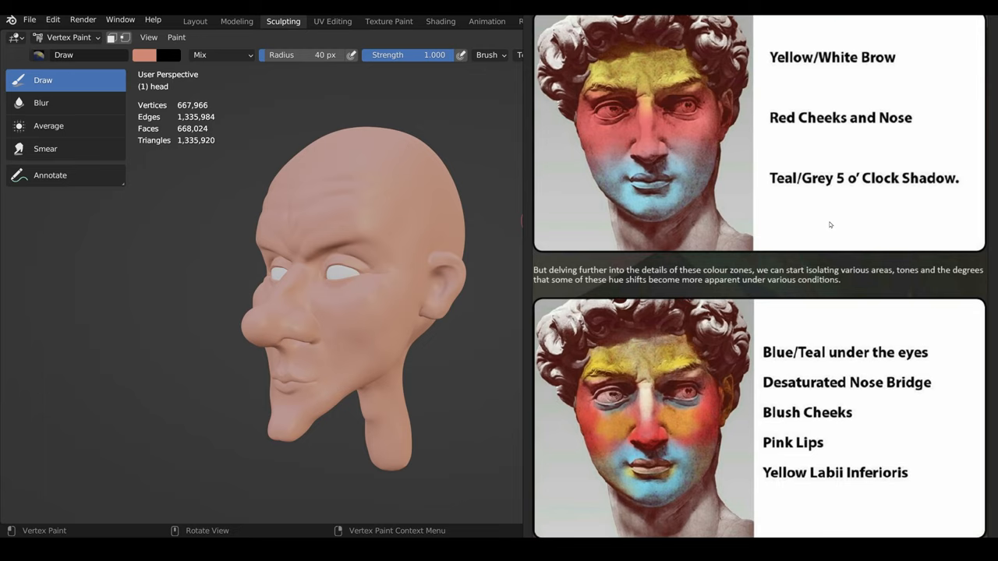
mouse_move(684, 161)
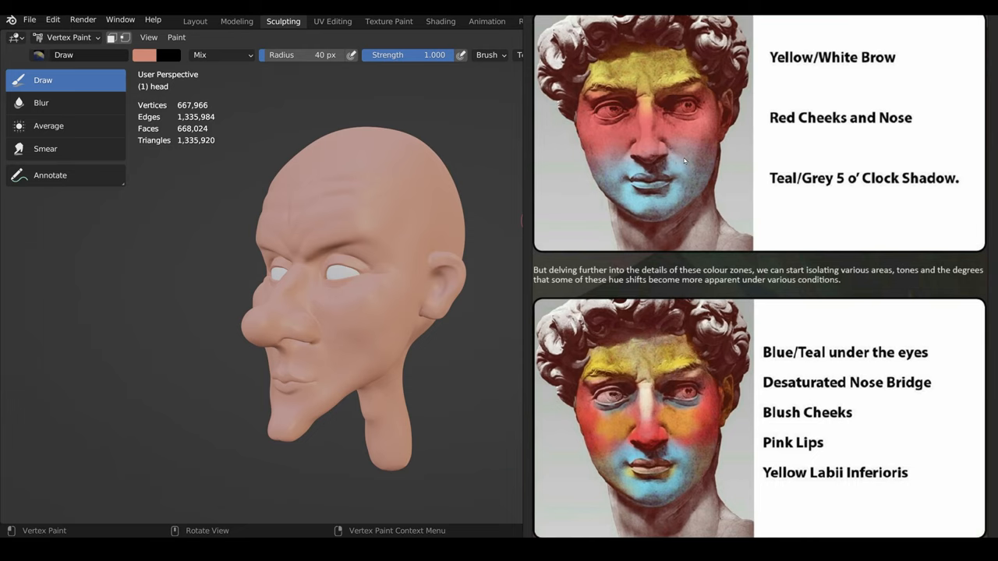
mouse_move(688, 175)
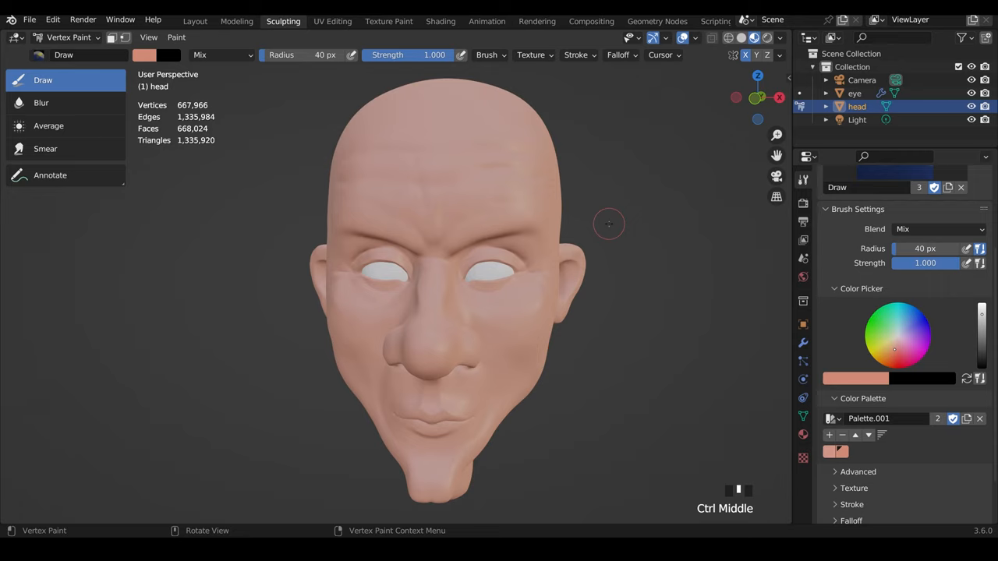
Pick a yellow paint colour with strength 0.100 and a broad 134 px brush for the forehead.
left_click(882, 357)
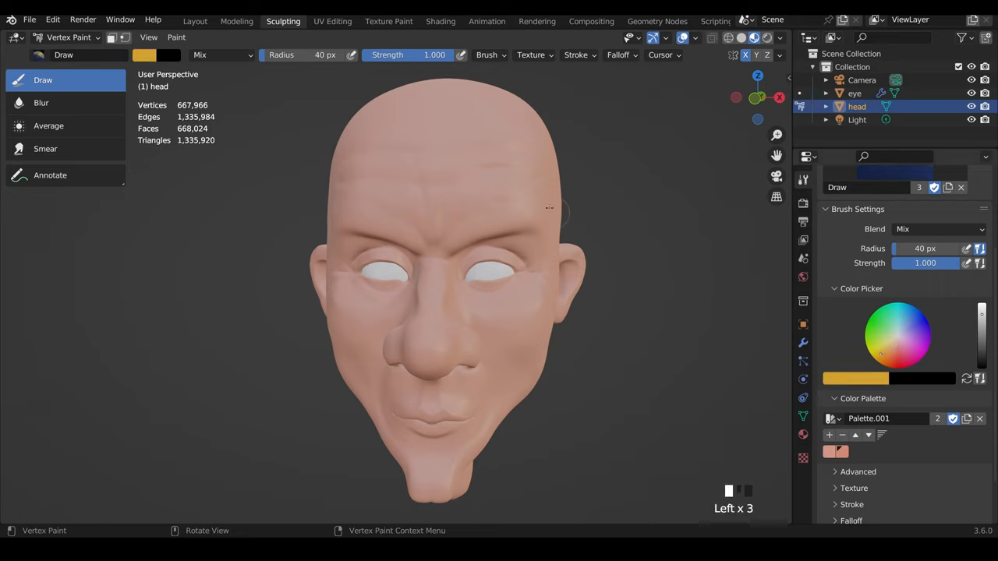
left_click_drag(351, 203, 530, 195)
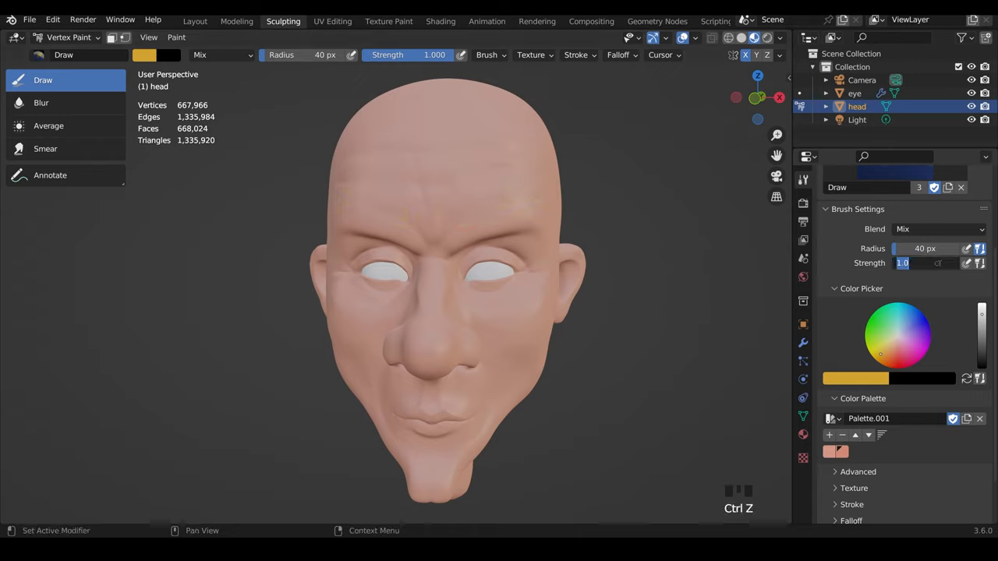
type("0.100")
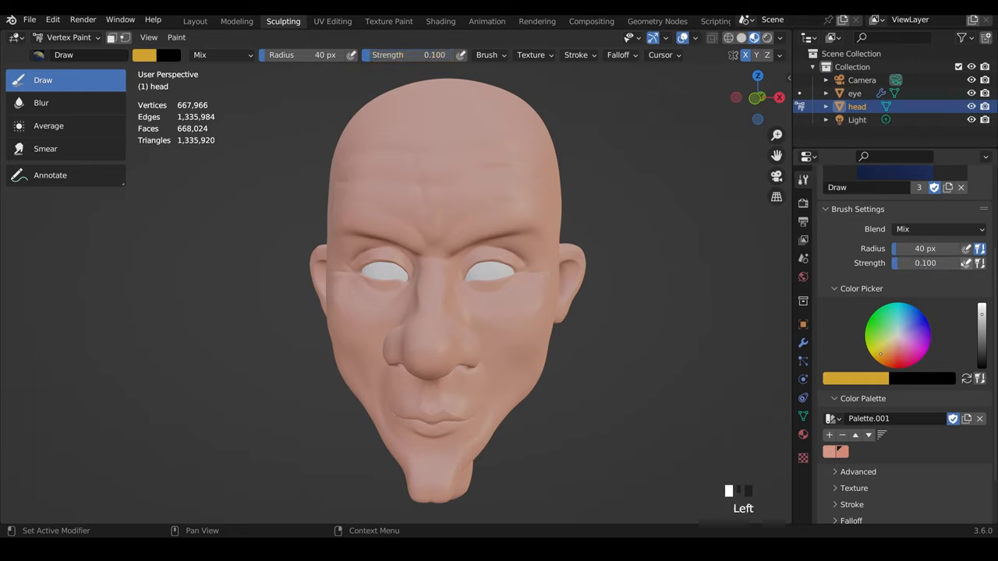
mouse_move(980, 262)
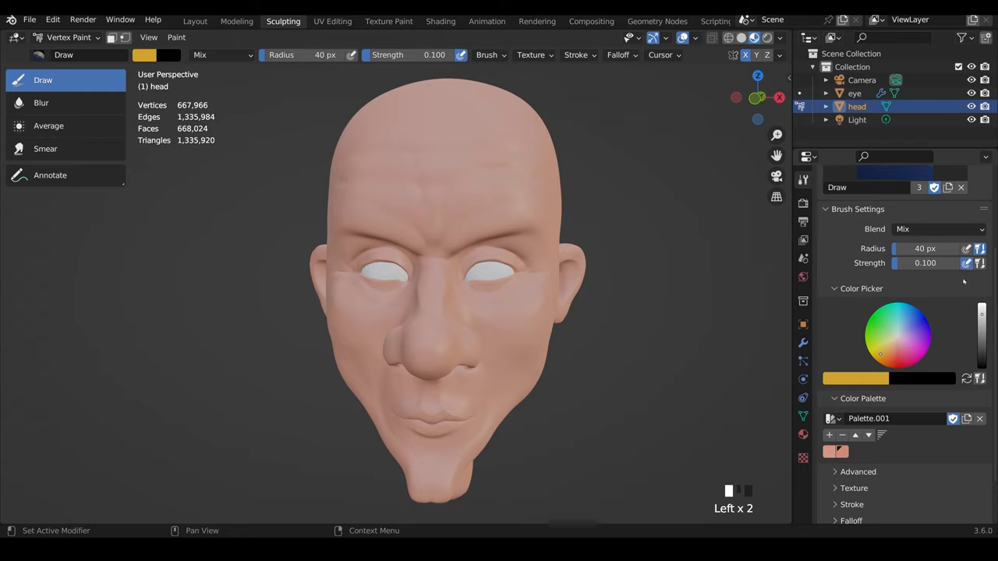
mouse_move(948, 376)
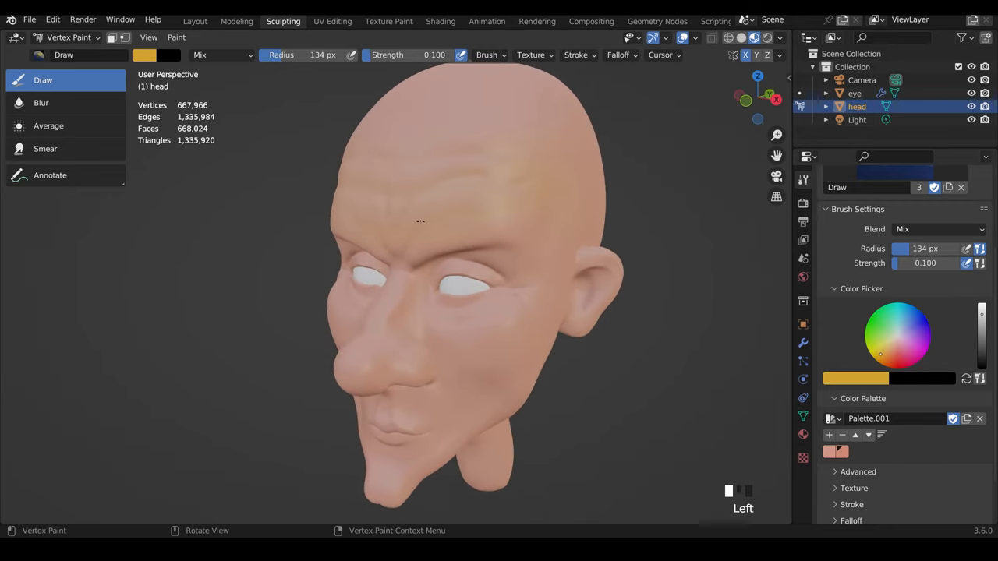
mouse_move(594, 368)
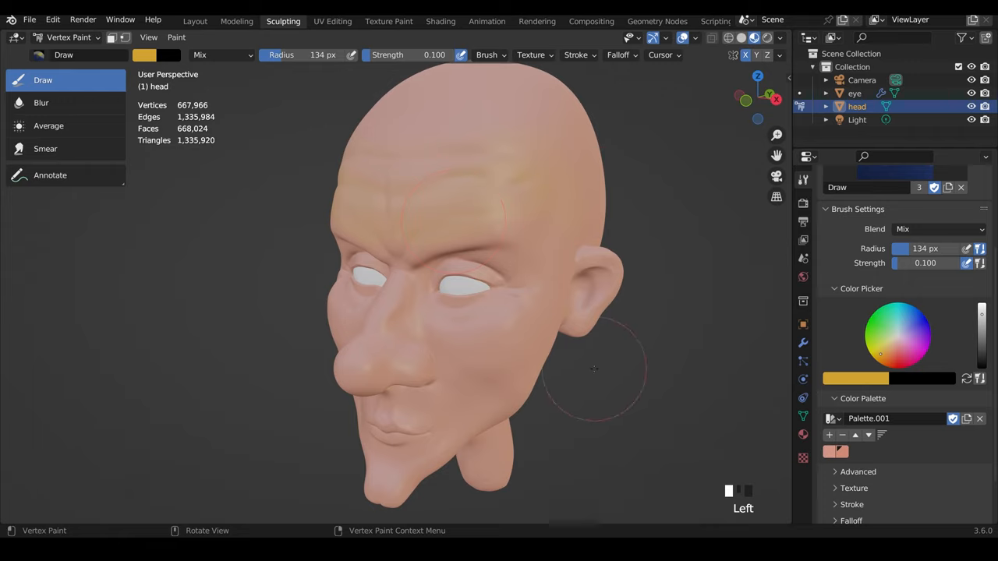
mouse_move(653, 237)
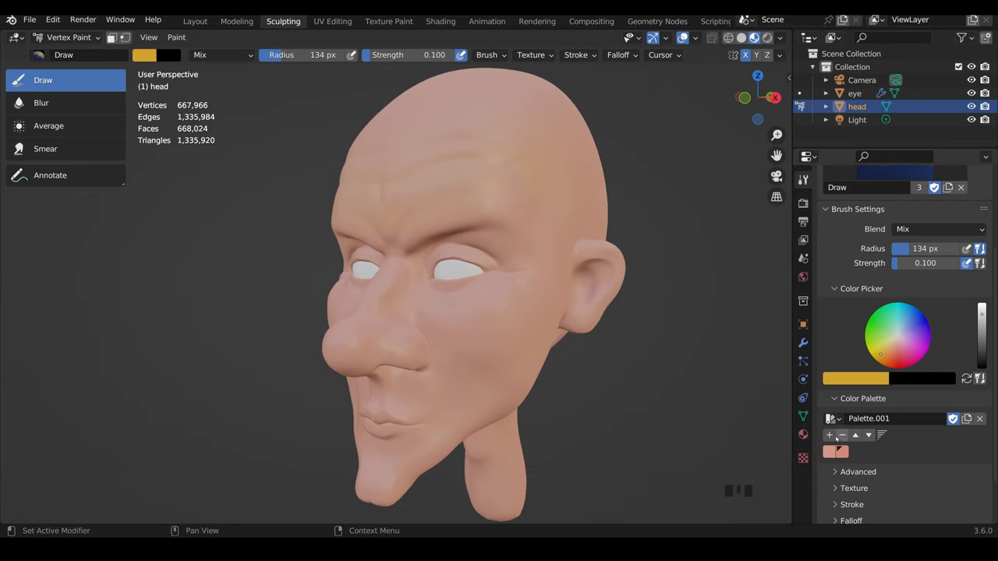
Tint the forehead faintly, then switch the brush to a bluish shadow colour.
left_click(830, 435)
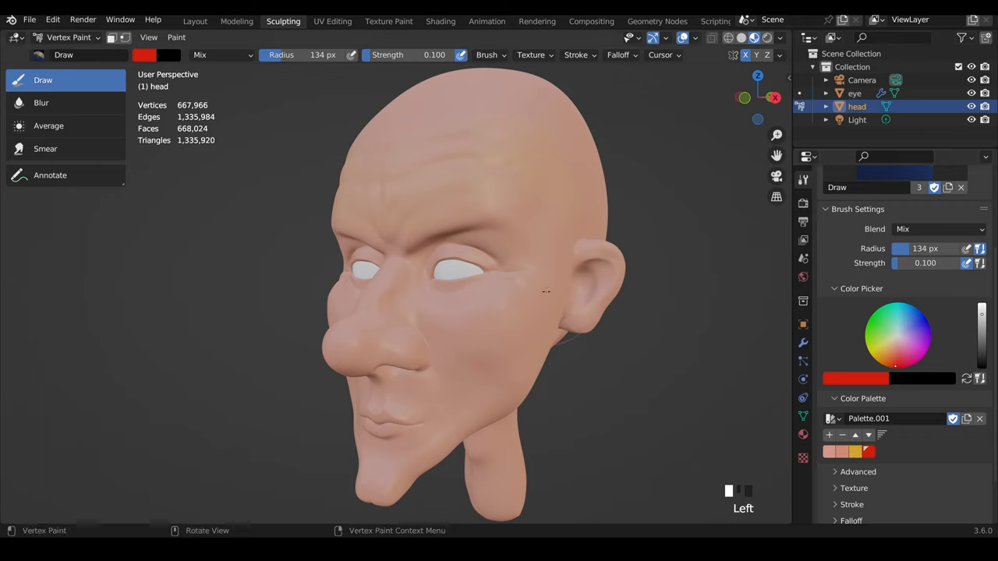
left_click(387, 284)
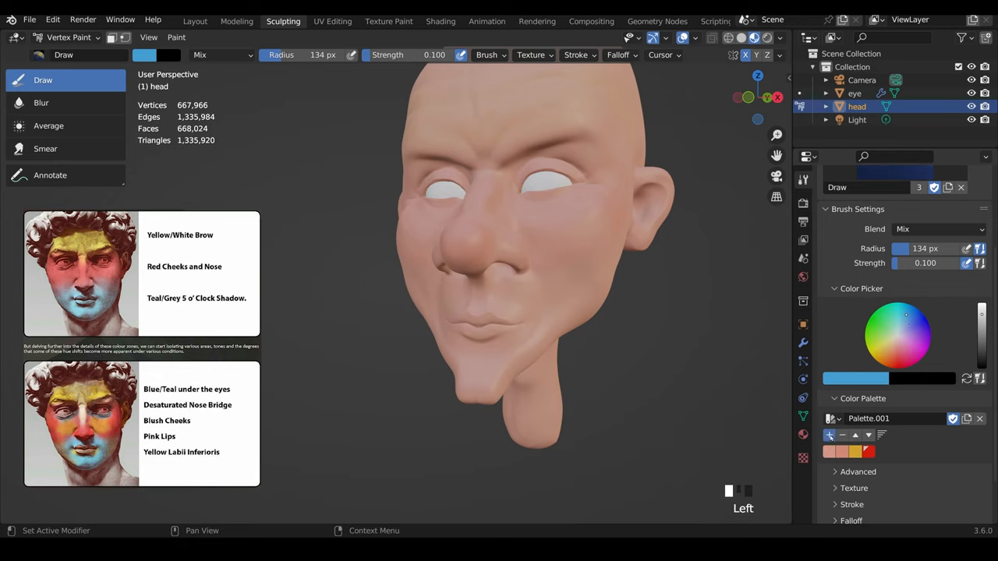
left_click(829, 435)
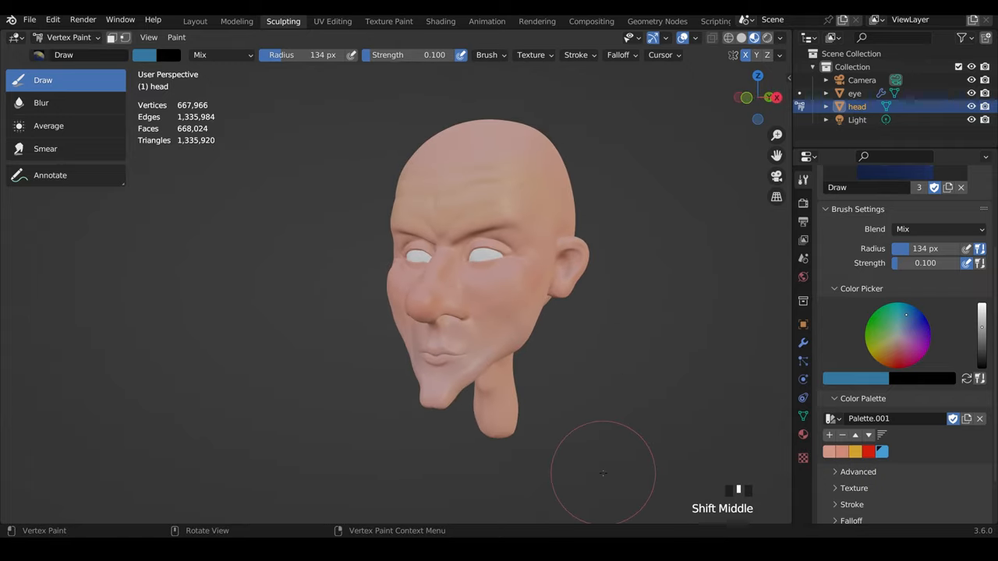
mouse_move(580, 436)
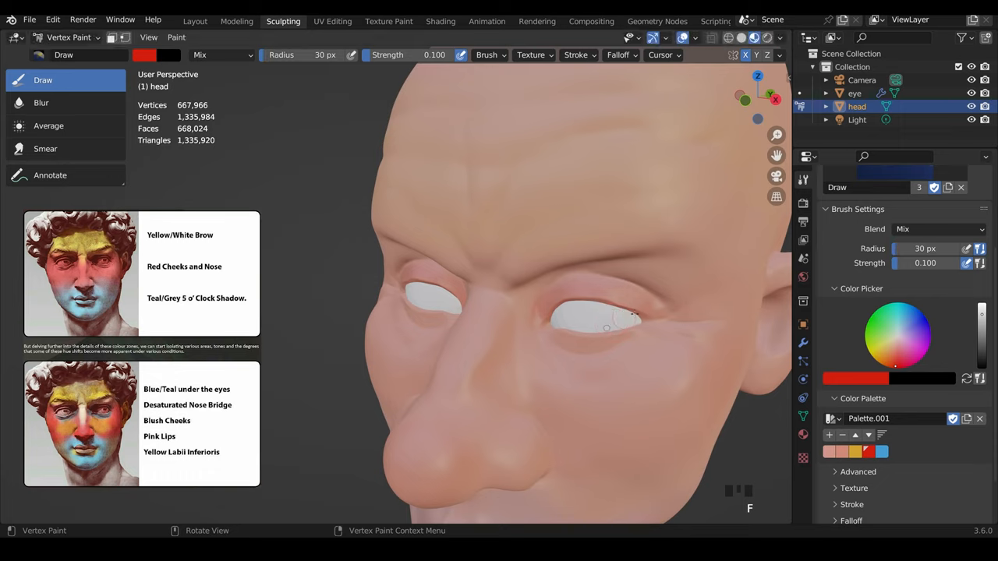
Dab red along the eyelid, beside the nose and cheek, then reselect red.
left_click(607, 319)
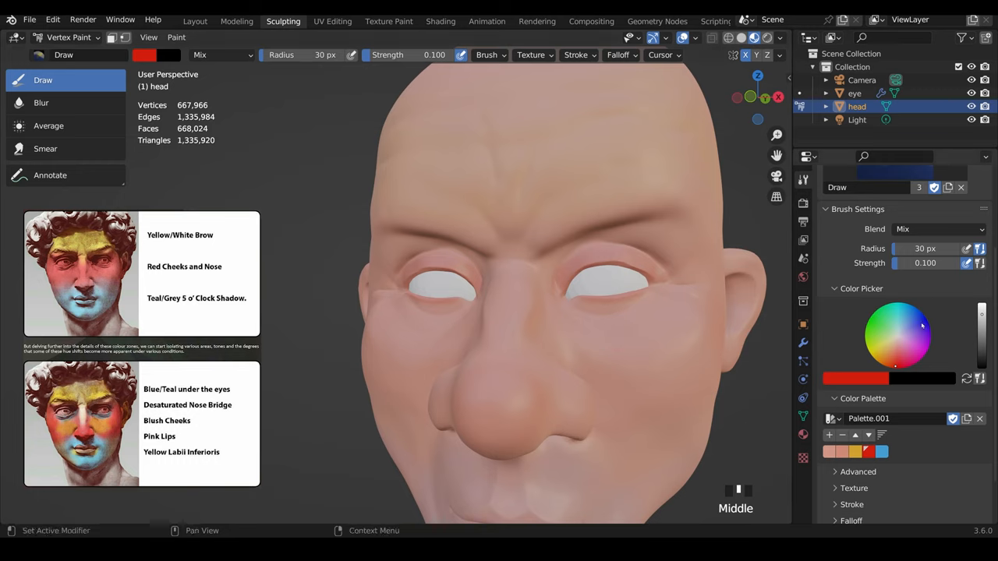
left_click(880, 452)
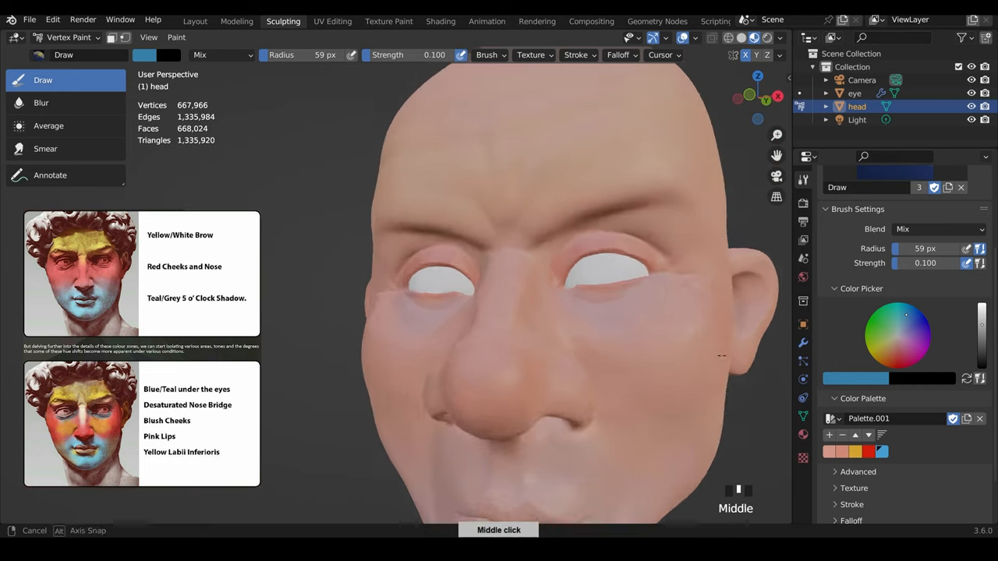
left_click_drag(720, 355, 689, 464)
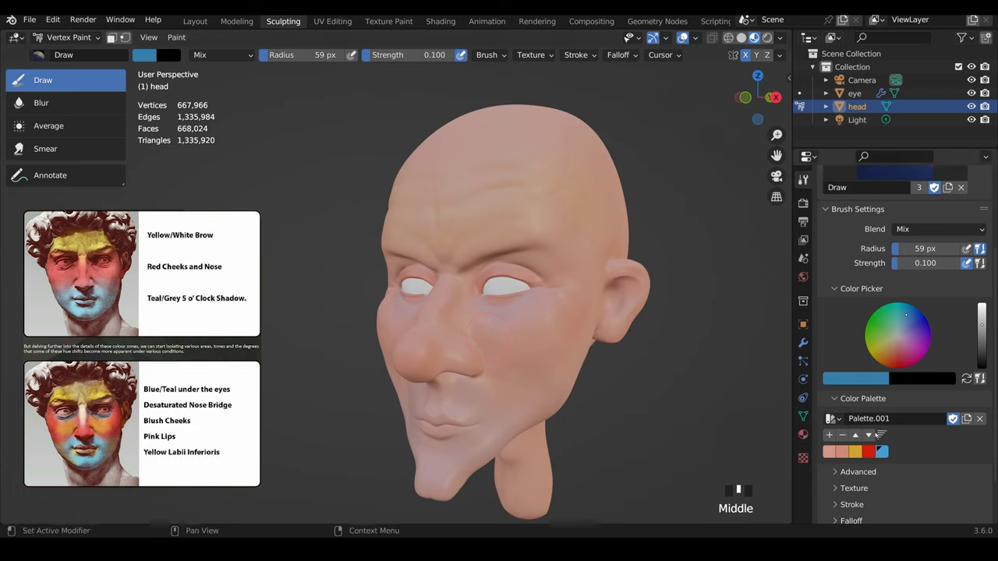
left_click(879, 352)
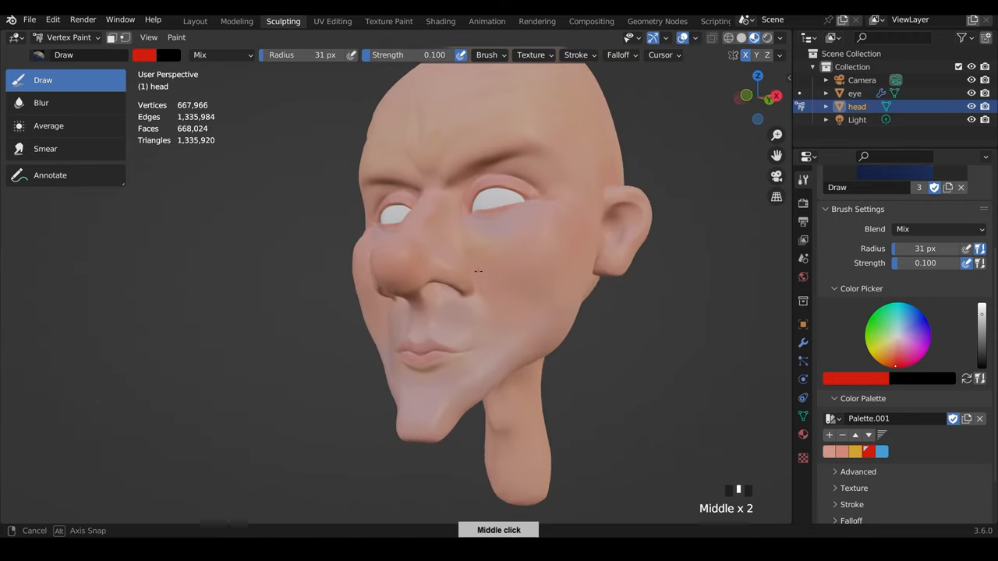
Orbit to check the softened red flush on the cheek.
left_click_drag(499, 281, 468, 296)
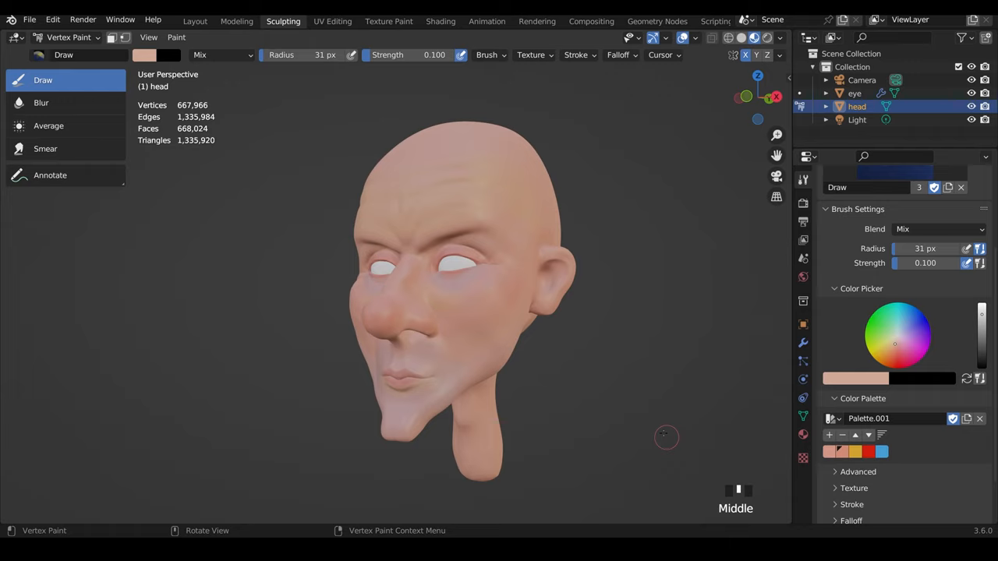
mouse_move(655, 208)
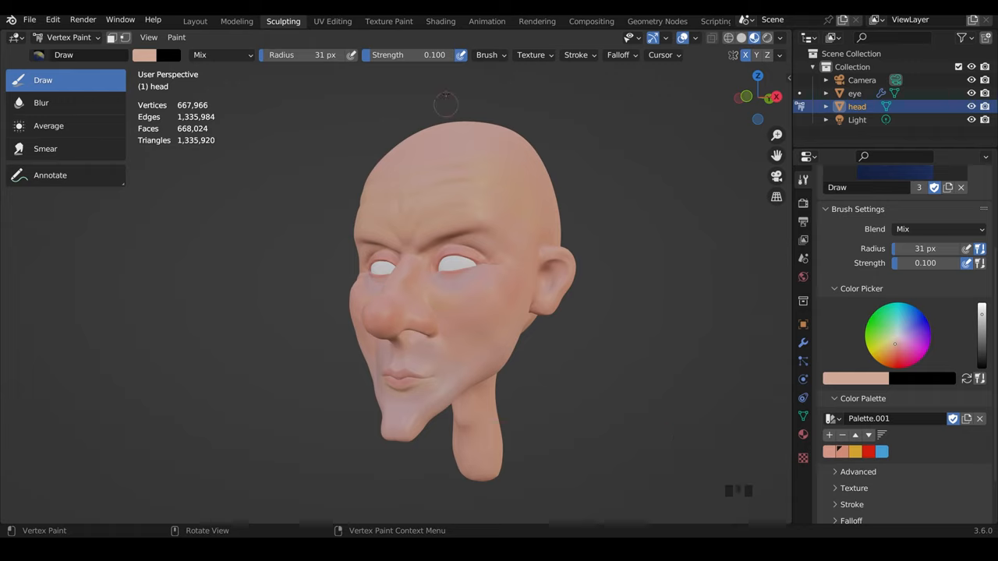
mouse_move(440, 22)
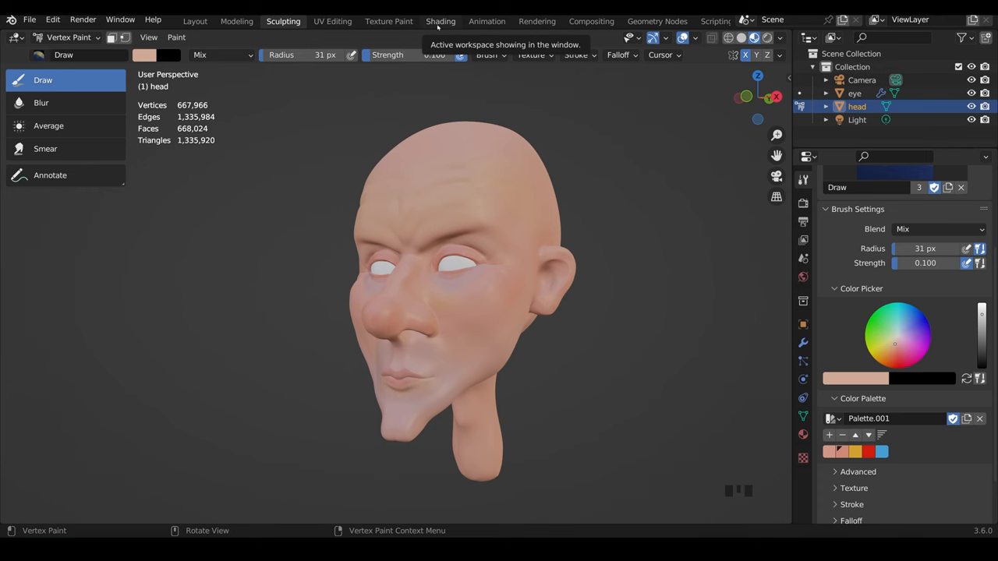
Select the eye spheres in the Shading workspace and edit their faces.
left_click(439, 21)
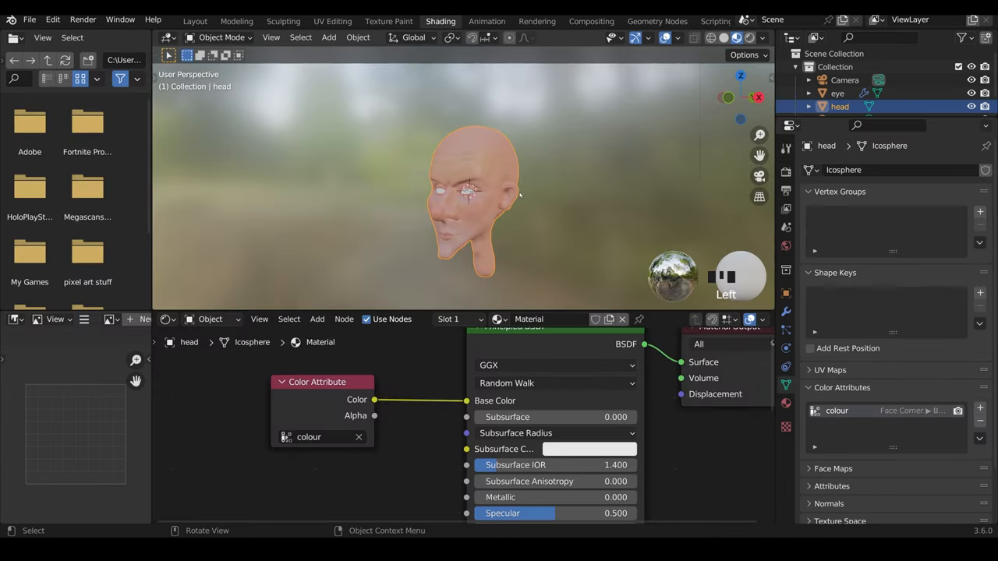
left_click(836, 93)
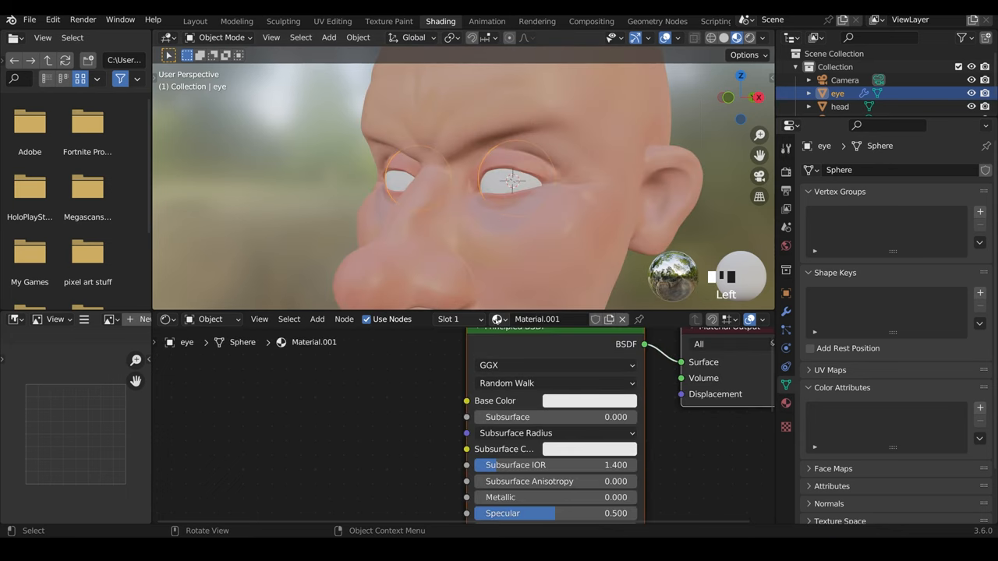
scroll("up", 3)
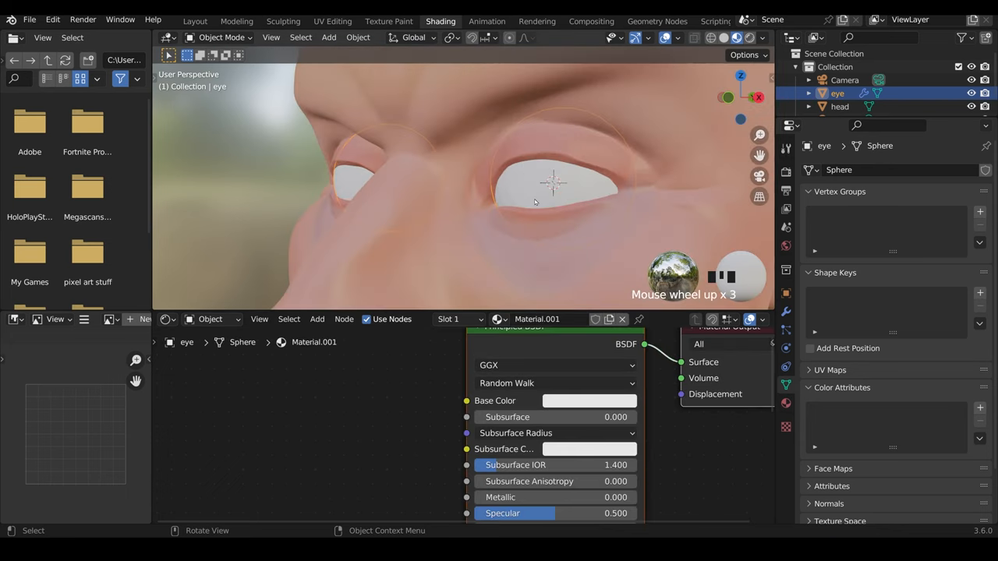
key("Tab")
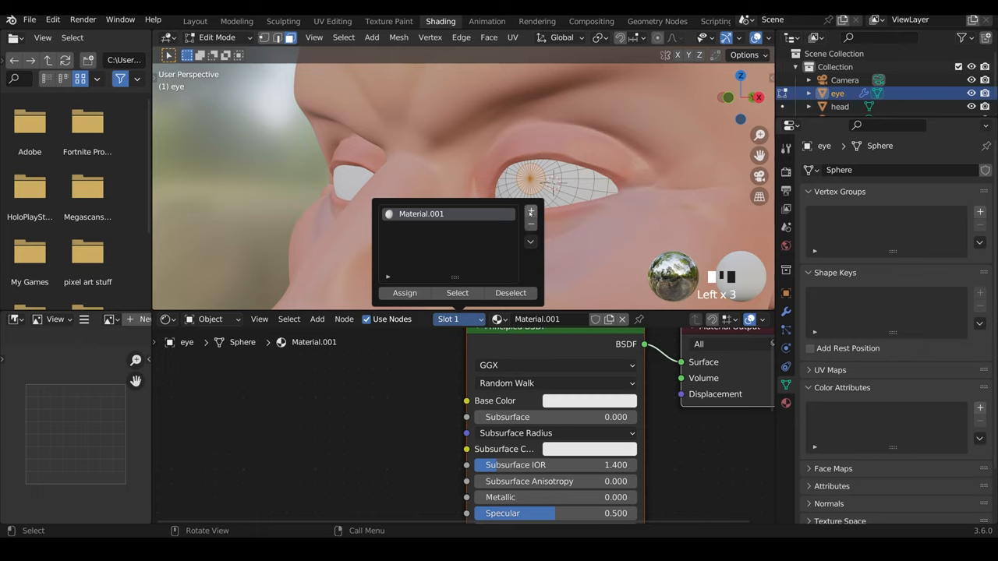
Add a material slot named black and assign it to the pupil faces.
left_click(530, 212)
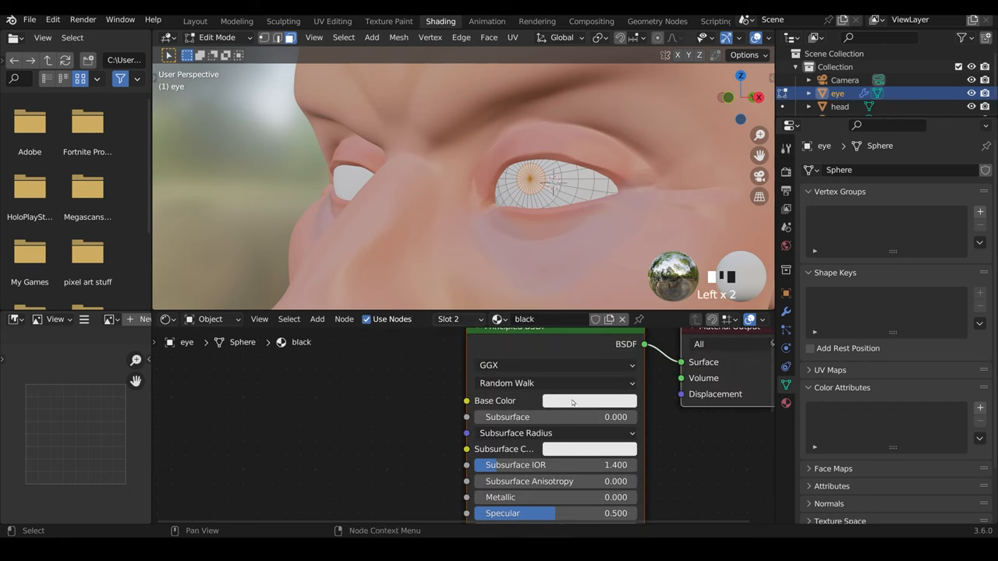
left_click(589, 399)
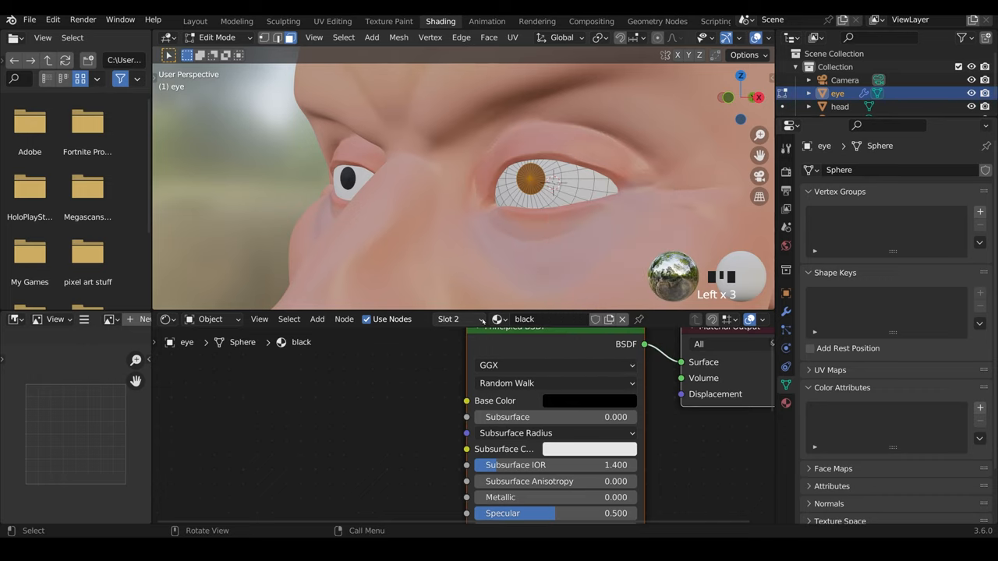
left_click(452, 318)
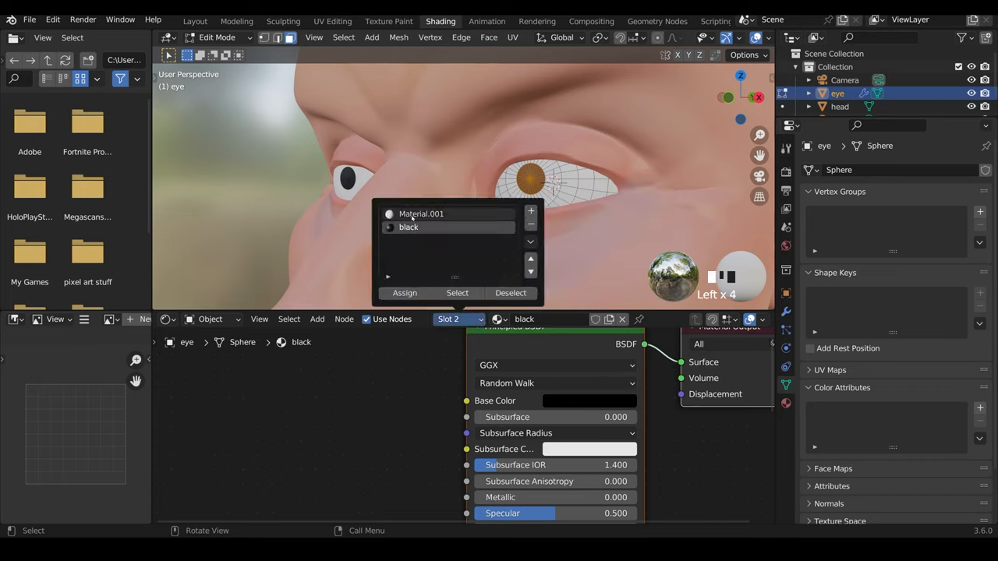
mouse_move(437, 221)
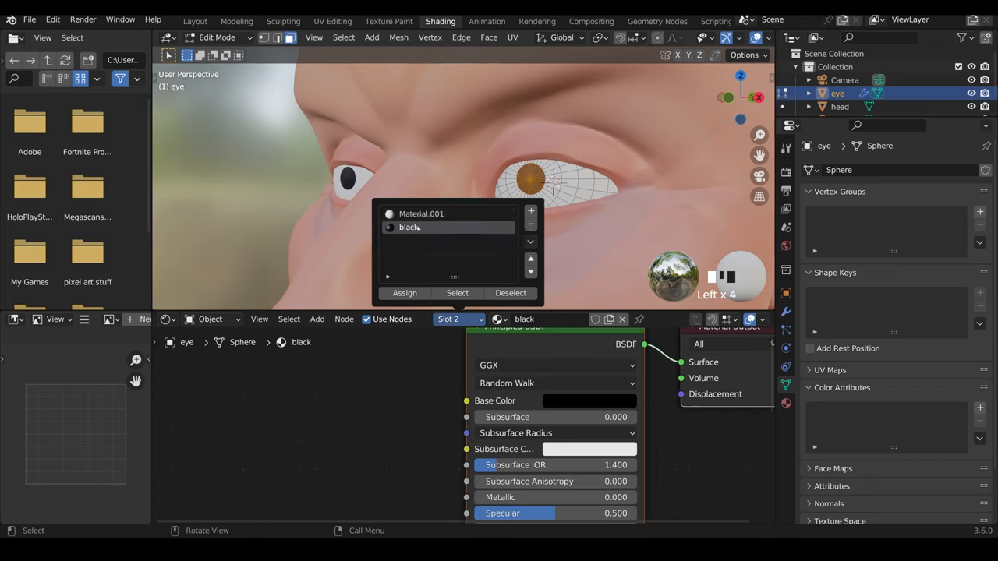
mouse_move(417, 228)
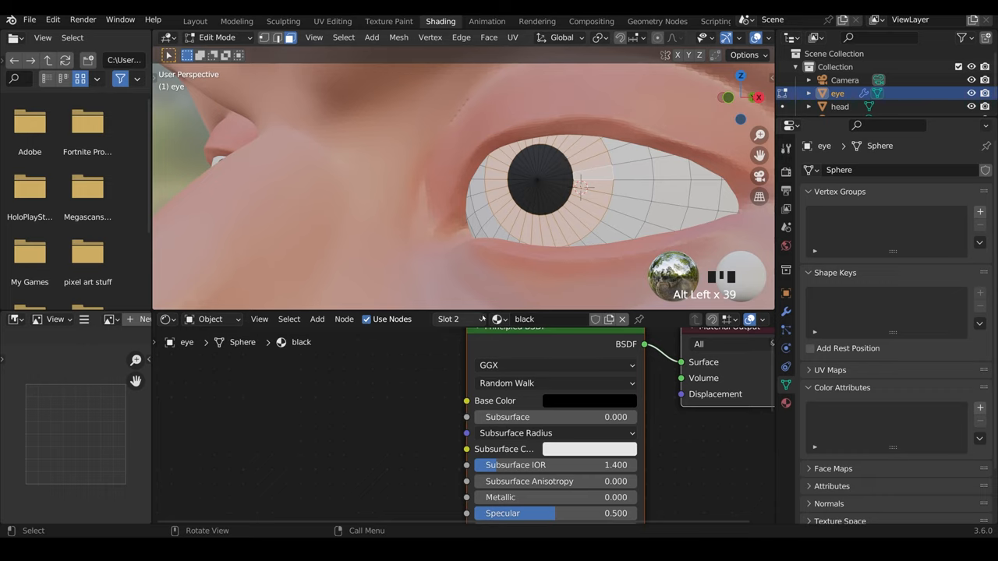
Add a third material slot for the iris and give it a bright blue Base Color.
left_click(458, 318)
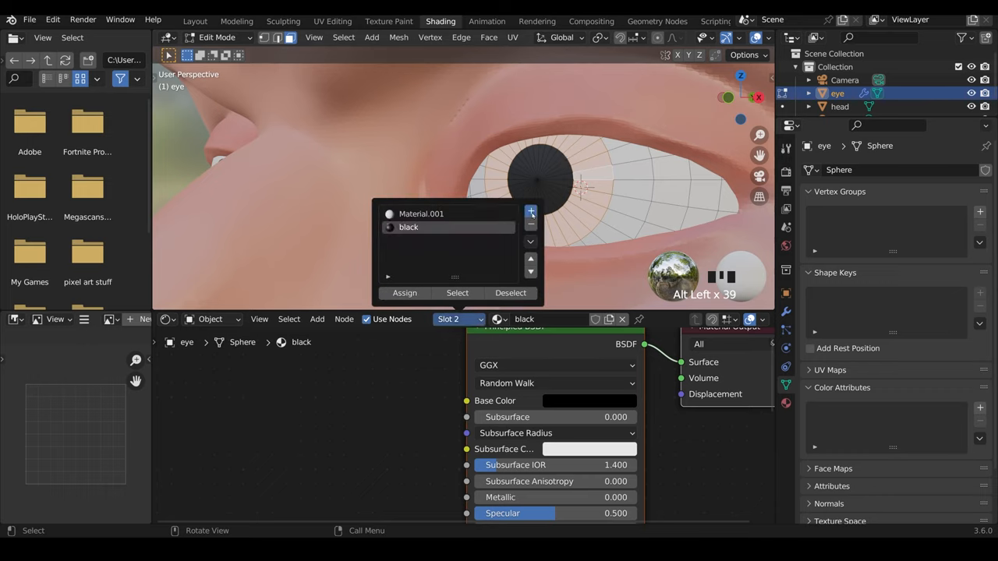
left_click(530, 212)
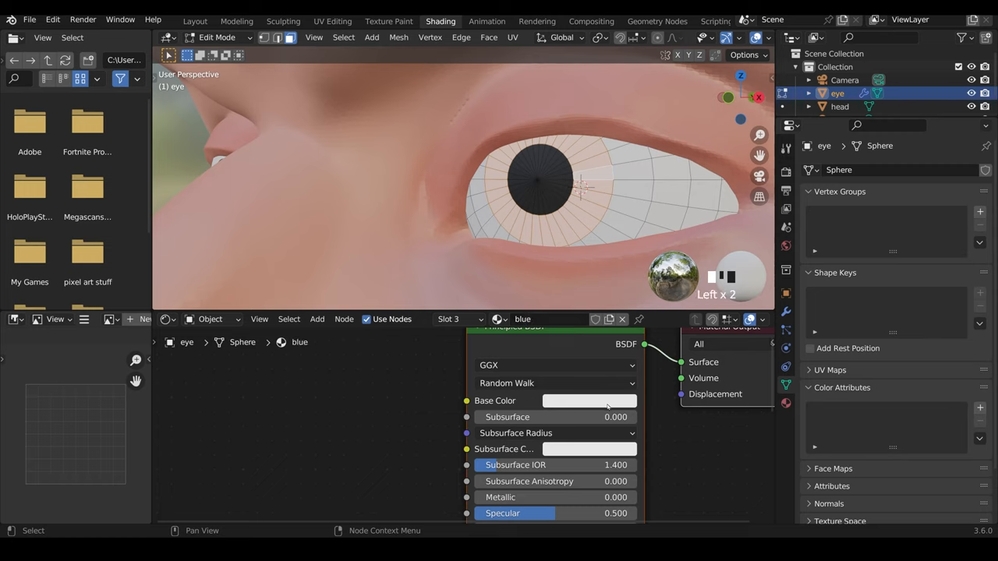
left_click(589, 401)
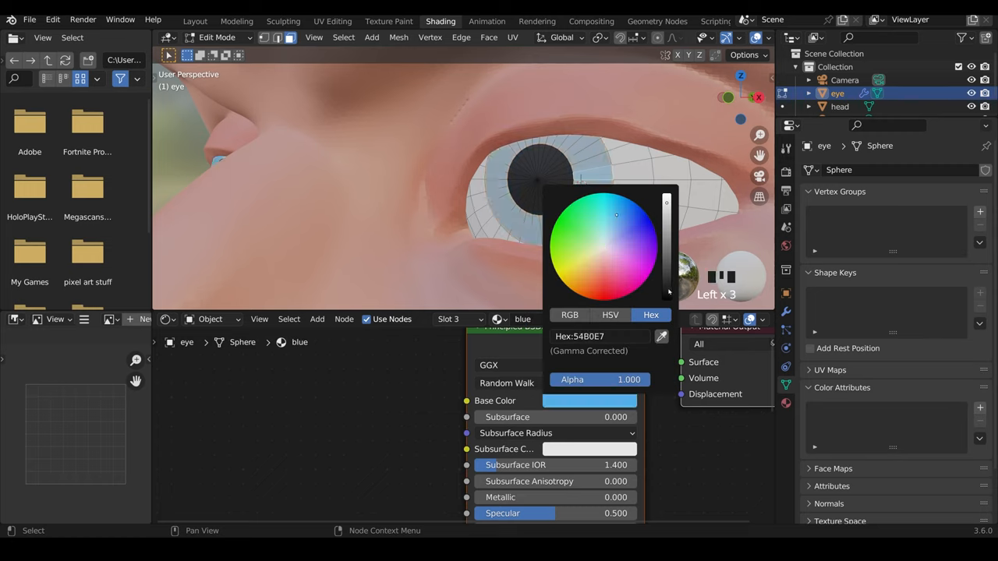
left_click(630, 216)
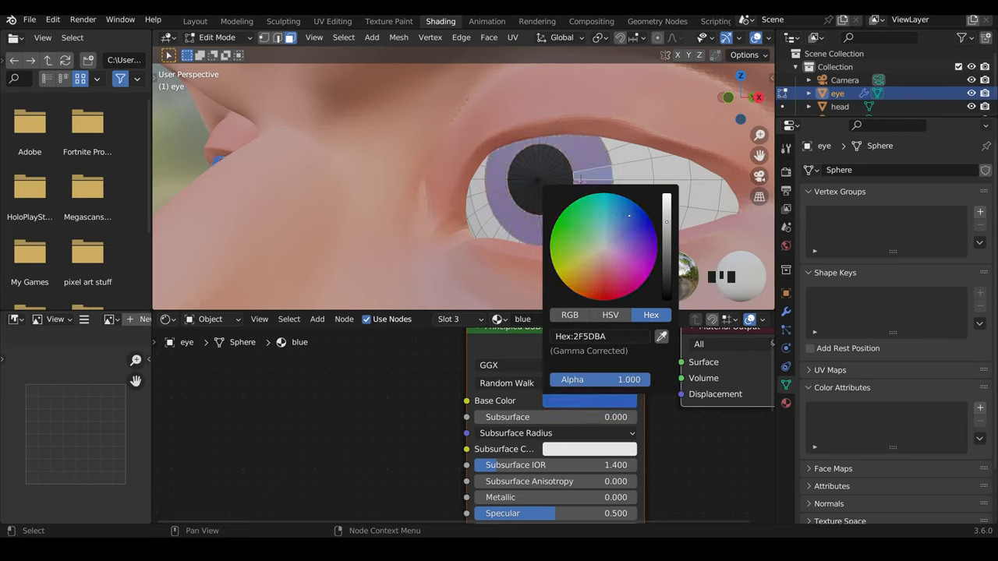
left_click(625, 212)
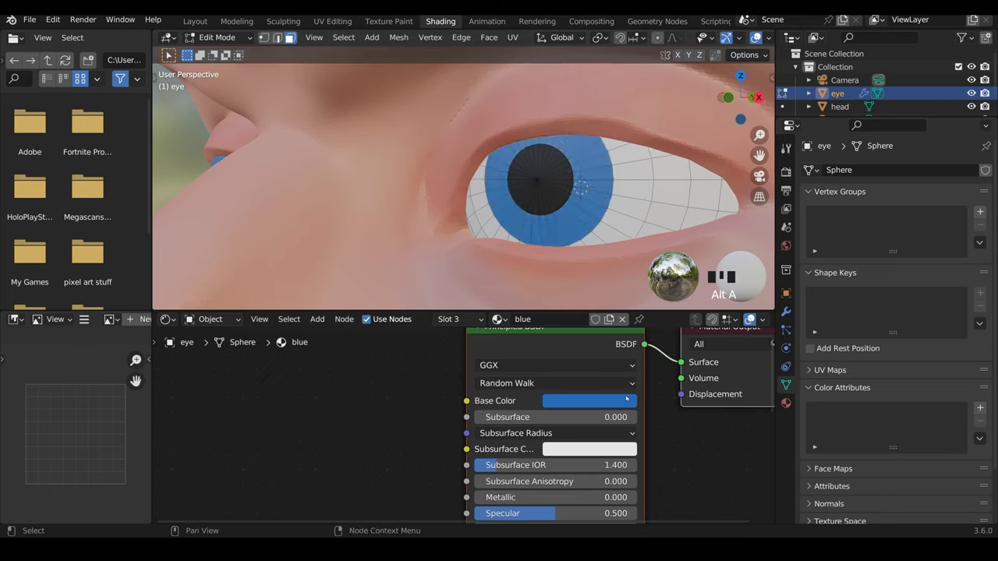
left_click(590, 401)
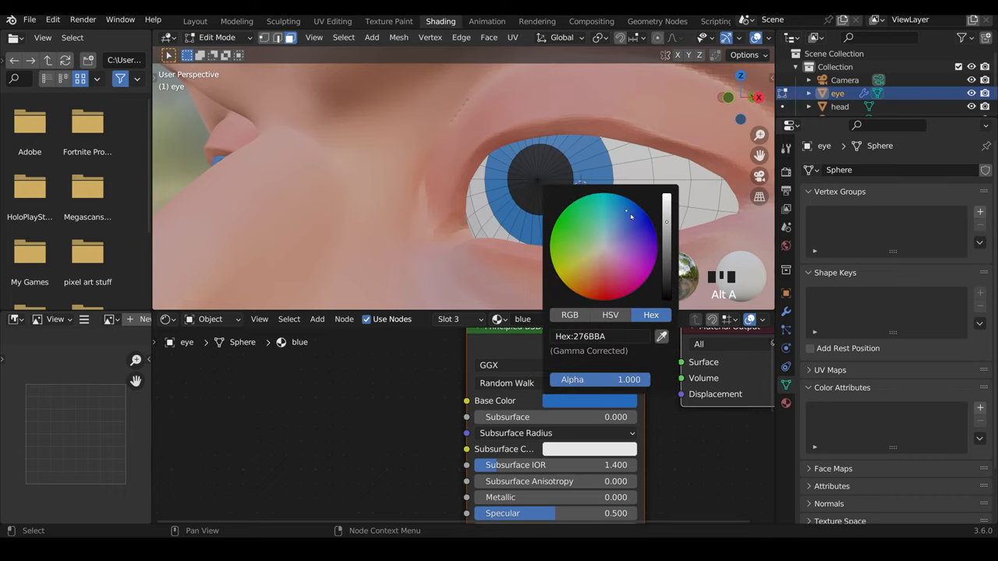
left_click(627, 212)
type("white")
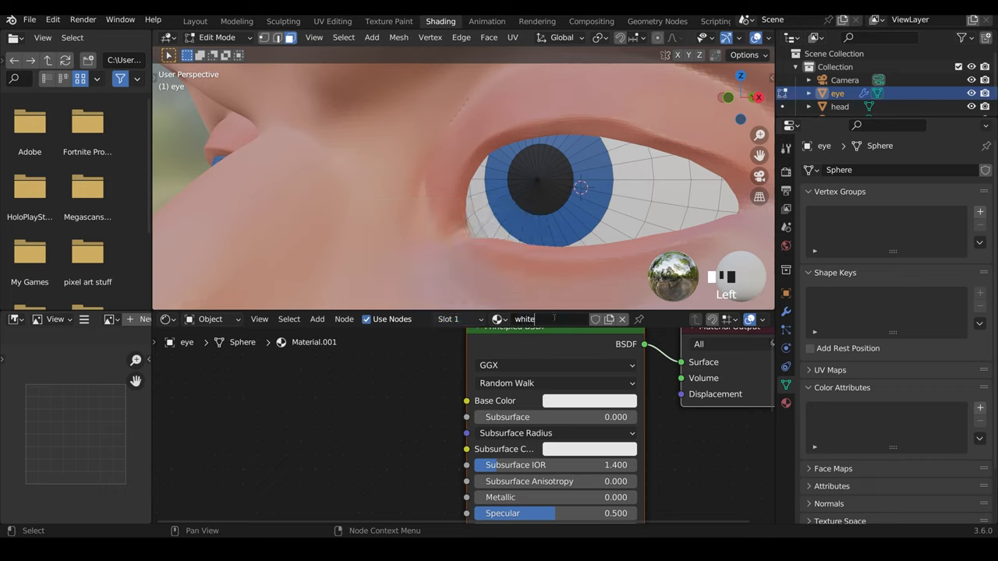
Confirm the eye materials, return to Object Mode and pull back to view the whole head.
left_click(589, 400)
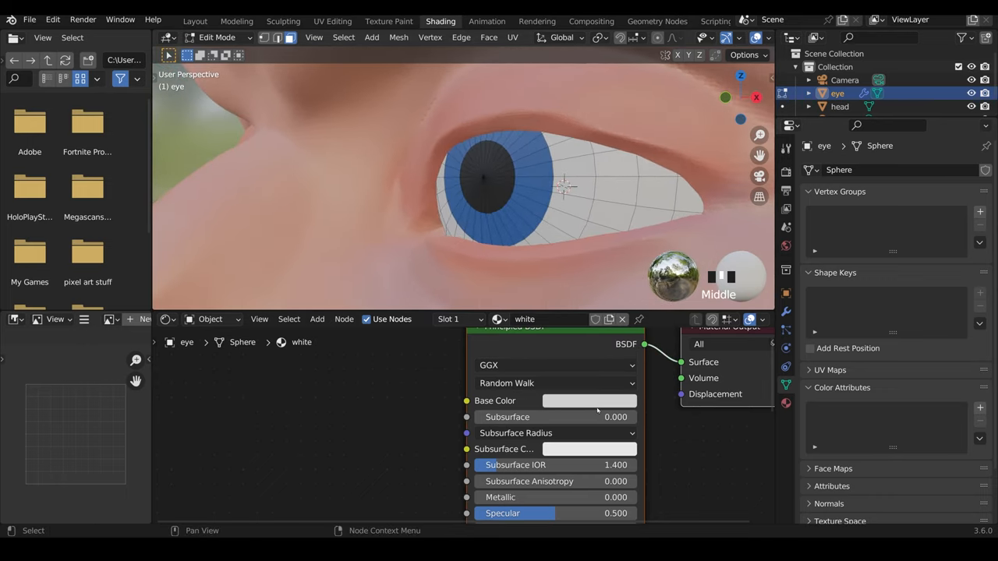
scroll("down", 3)
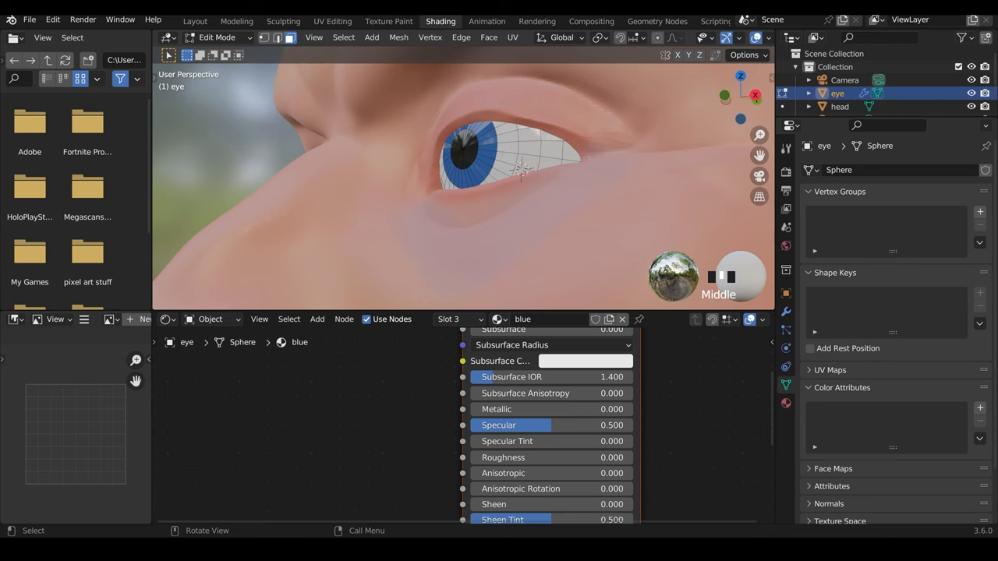
key("Tab")
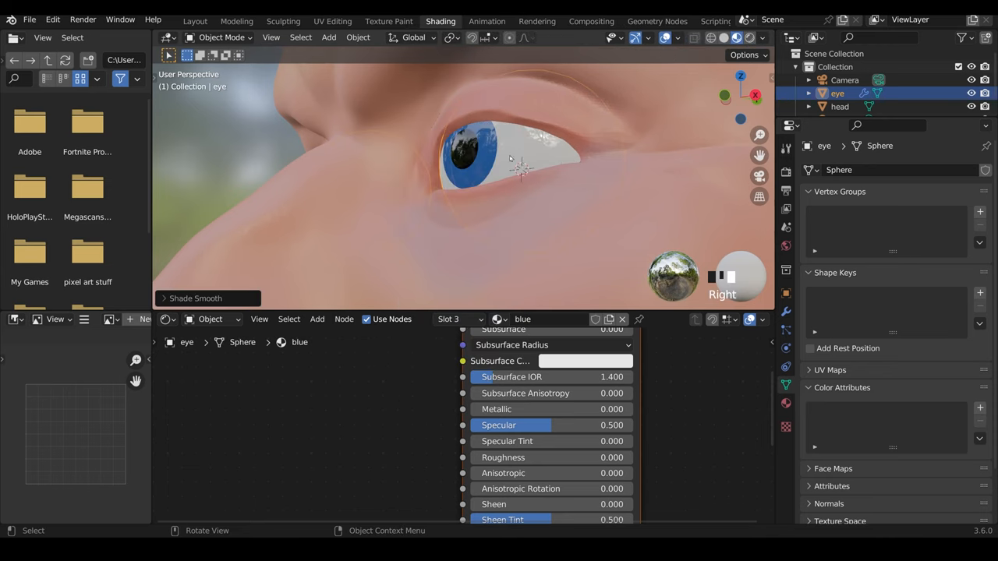
left_click_drag(511, 159, 533, 215)
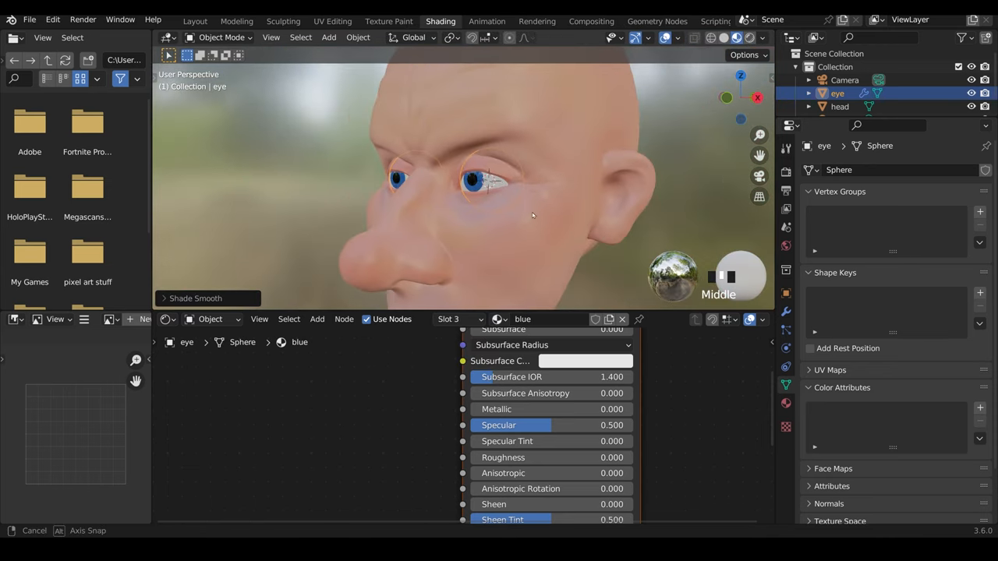